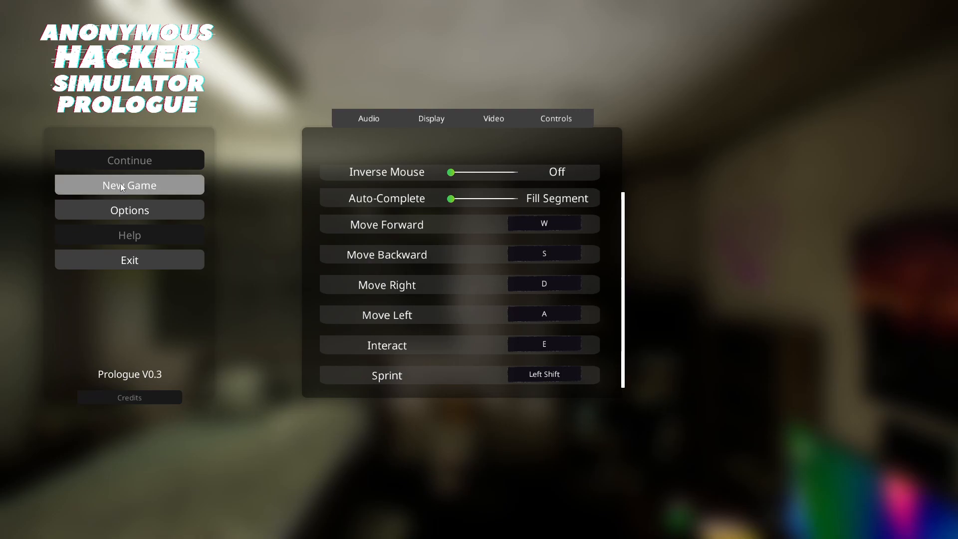
- Check the Audio, Display and Video options tabs, then begin a new game
{"action": "left_click", "coordinate": [368, 118]}
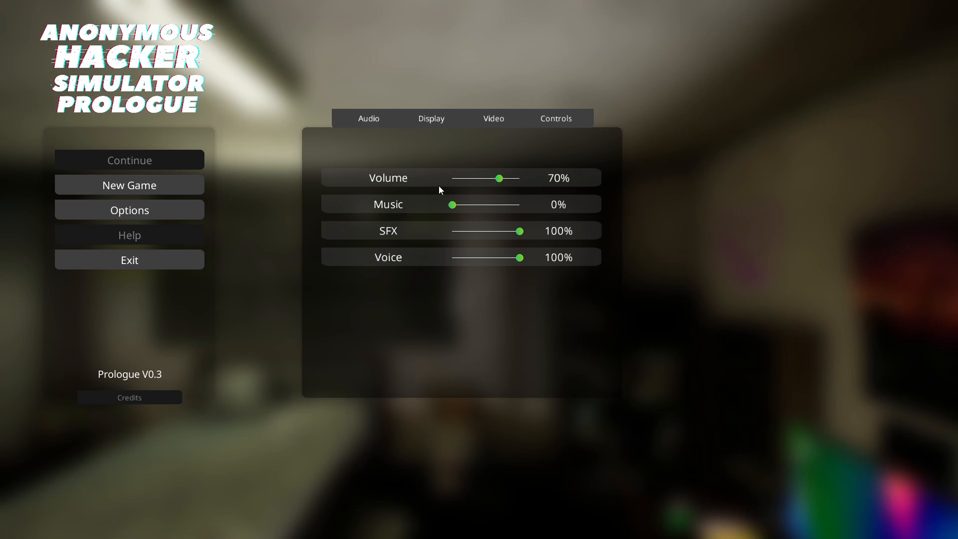
{"action": "left_click", "coordinate": [431, 118]}
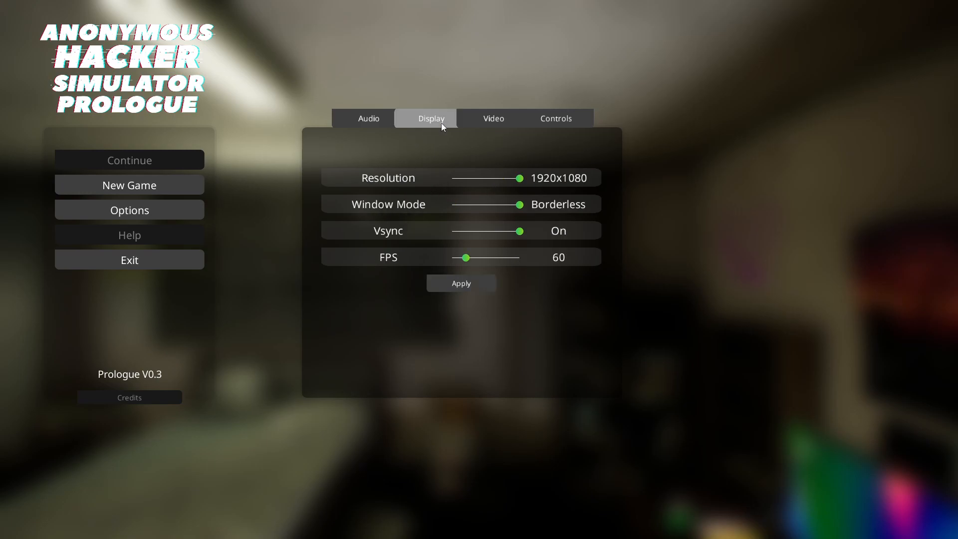
{"action": "left_click", "coordinate": [493, 118]}
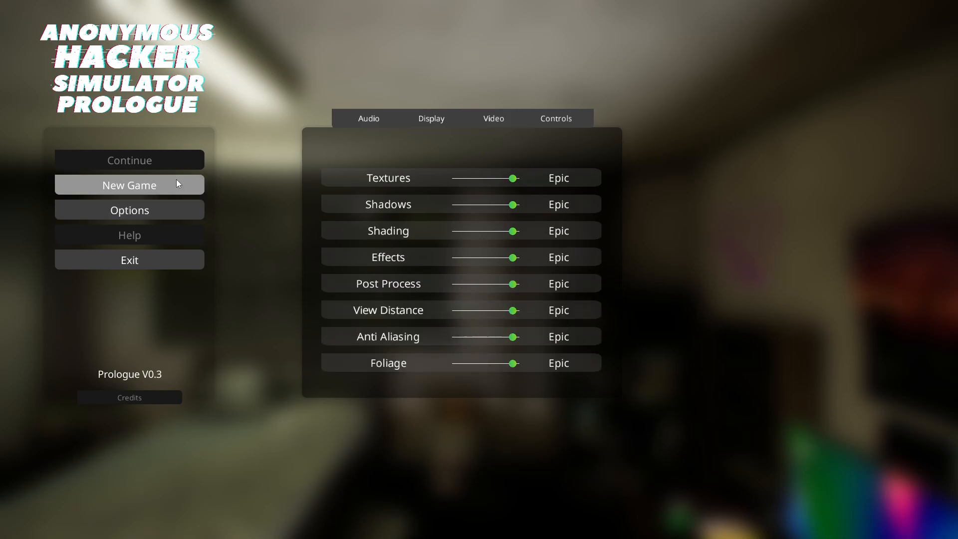
{"action": "left_click", "coordinate": [129, 184]}
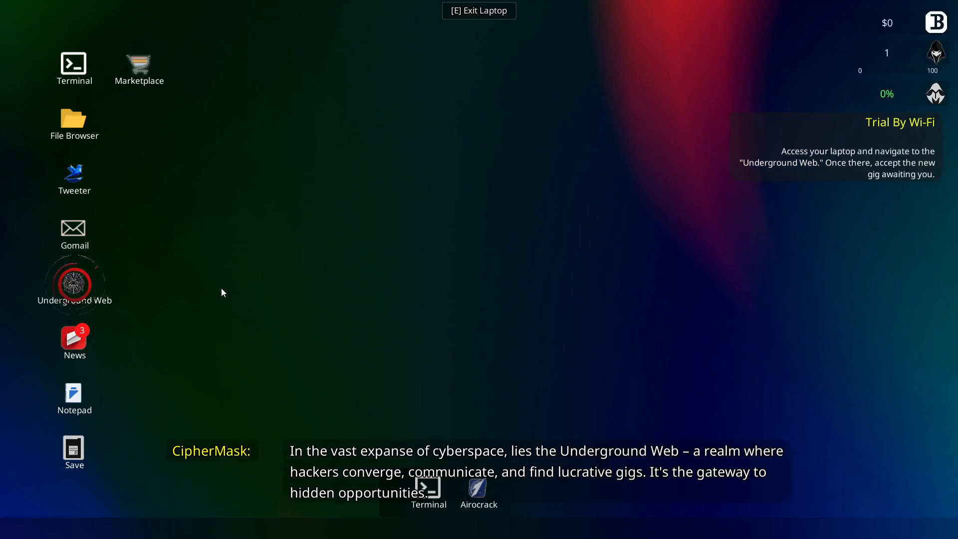
{"action": "mouse_move", "coordinate": [666, 393]}
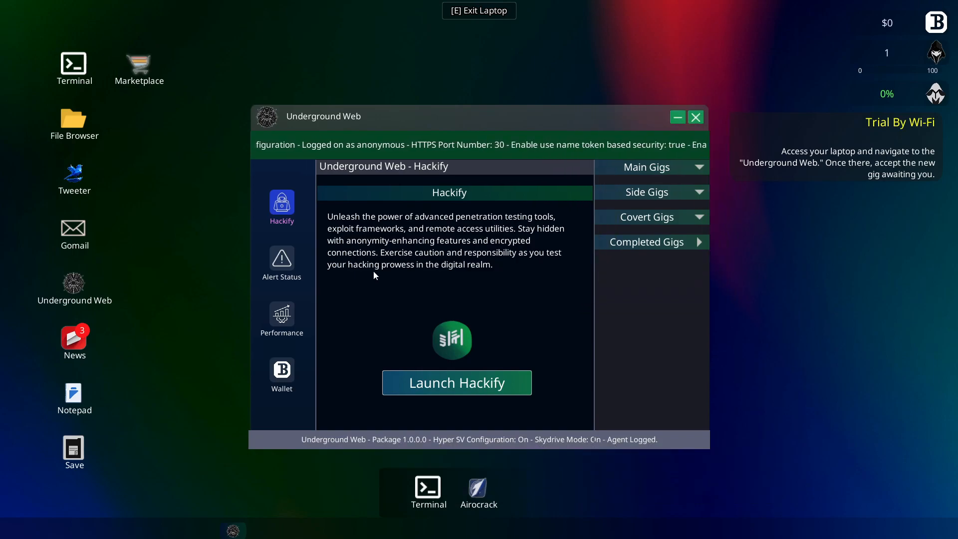
- Expand Main Gigs, select Trial by Wi-Fi and show its info guide
{"action": "left_click", "coordinate": [650, 167]}
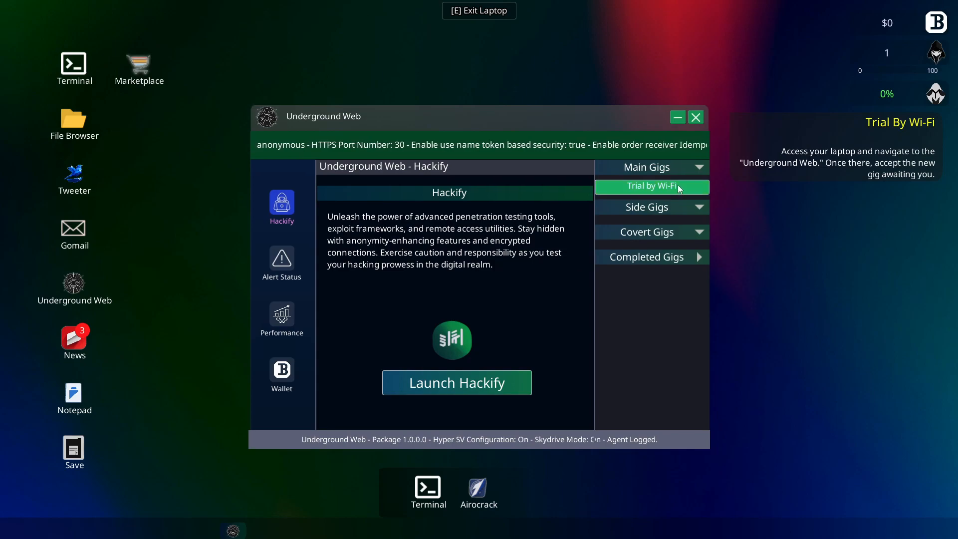
{"action": "left_click", "coordinate": [650, 187]}
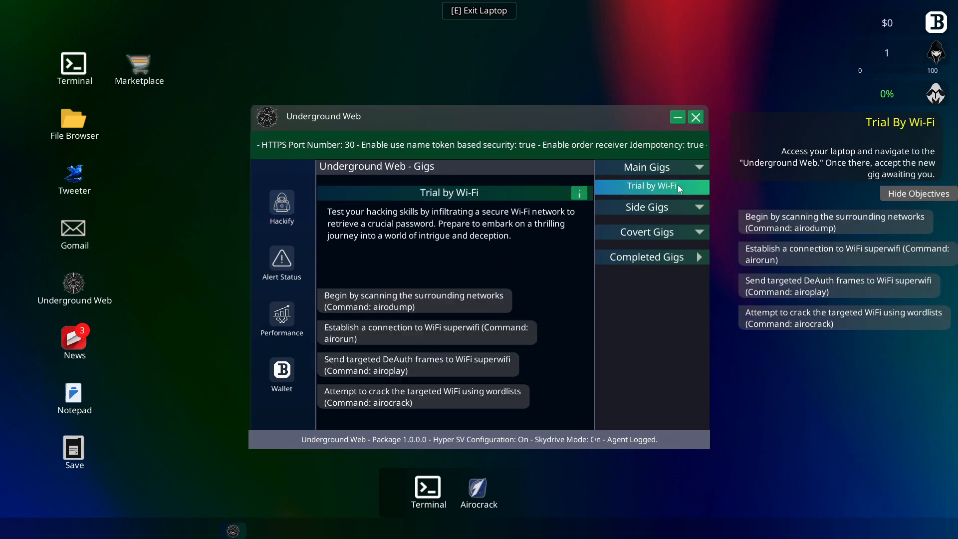
{"action": "left_click", "coordinate": [578, 192]}
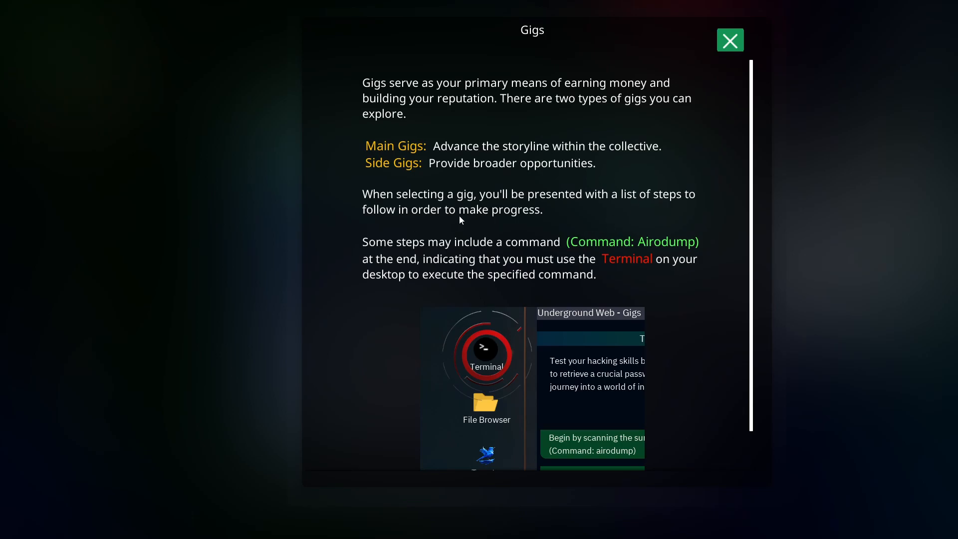
- Scroll and close the Gigs guide, then page through Terminal help to Auto-Complete
{"action": "scroll", "scroll_direction": "down", "scroll_amount": 3}
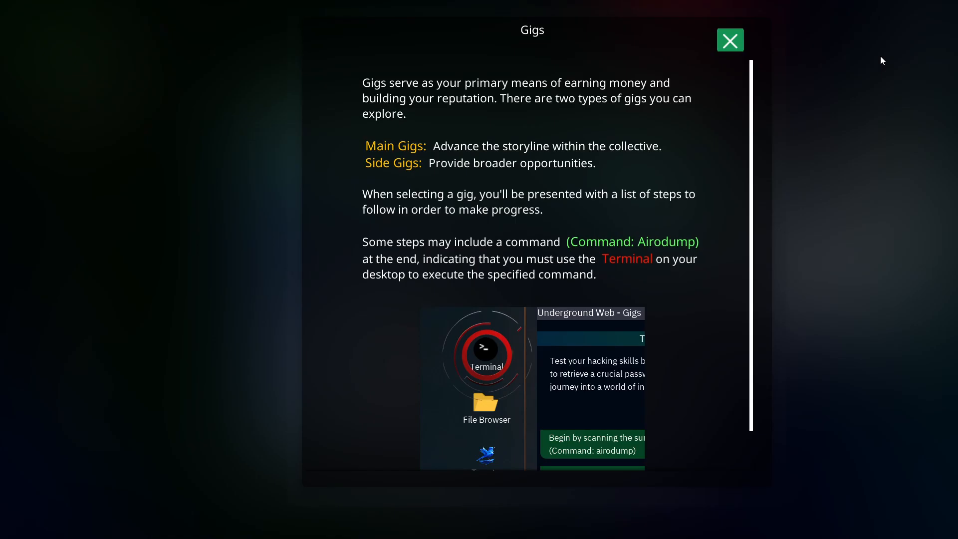
{"action": "left_click", "coordinate": [729, 40]}
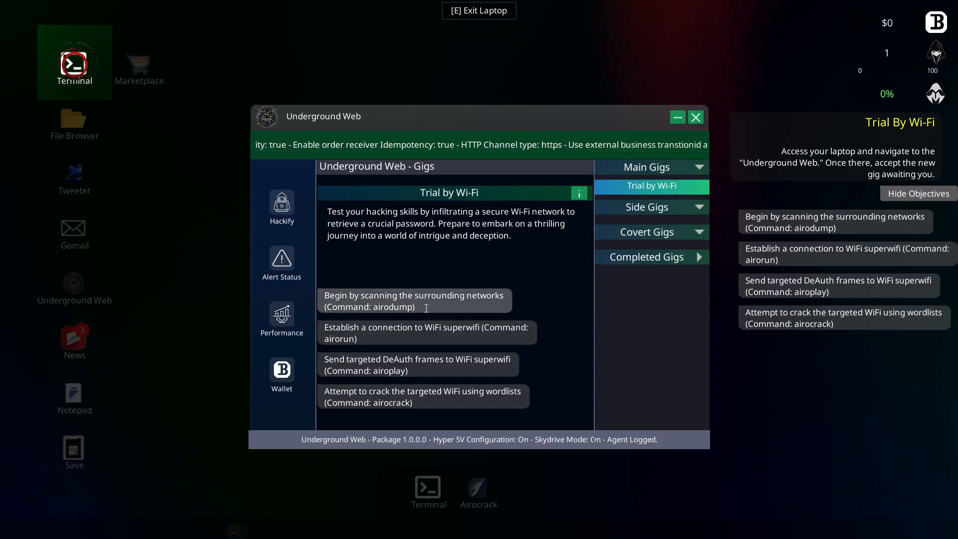
{"action": "double_click", "coordinate": [400, 306]}
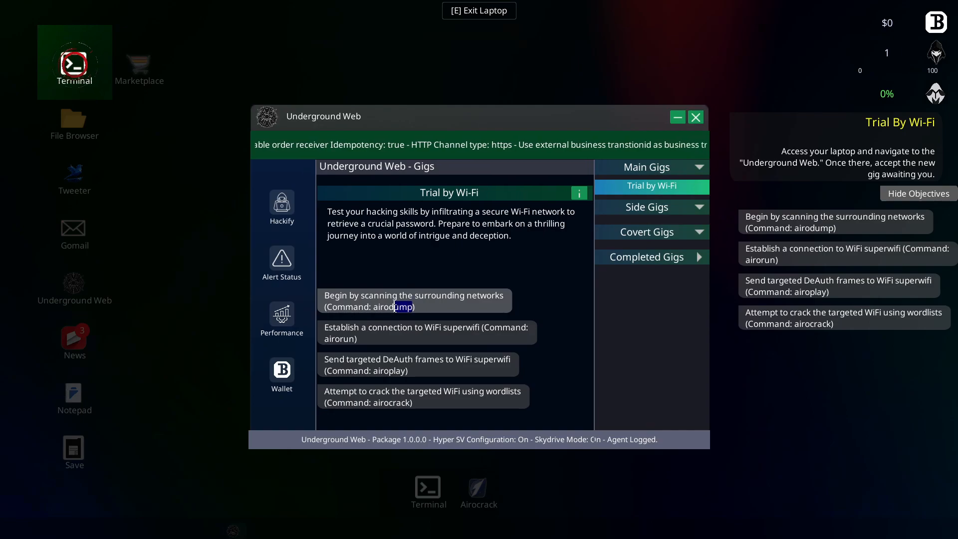
{"action": "right_click", "coordinate": [395, 307]}
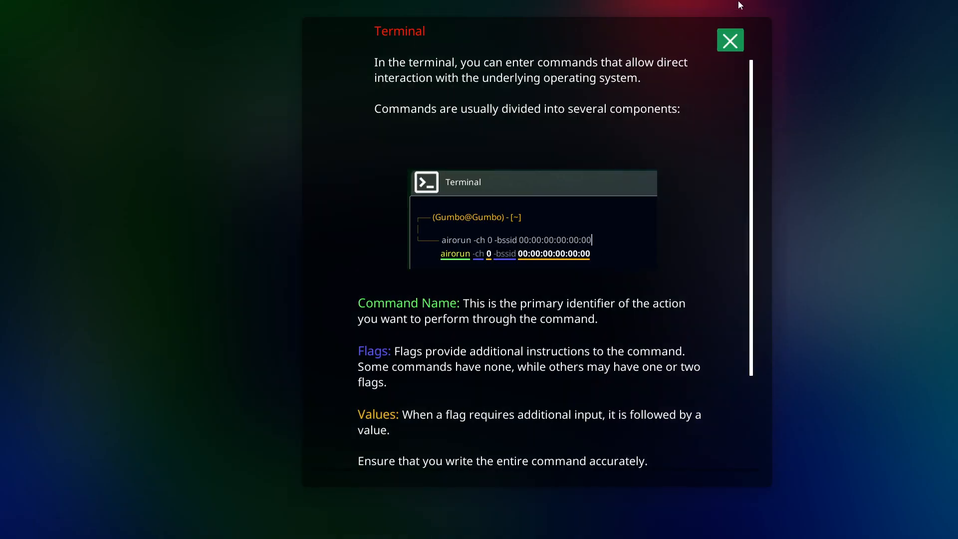
{"action": "mouse_move", "coordinate": [492, 199]}
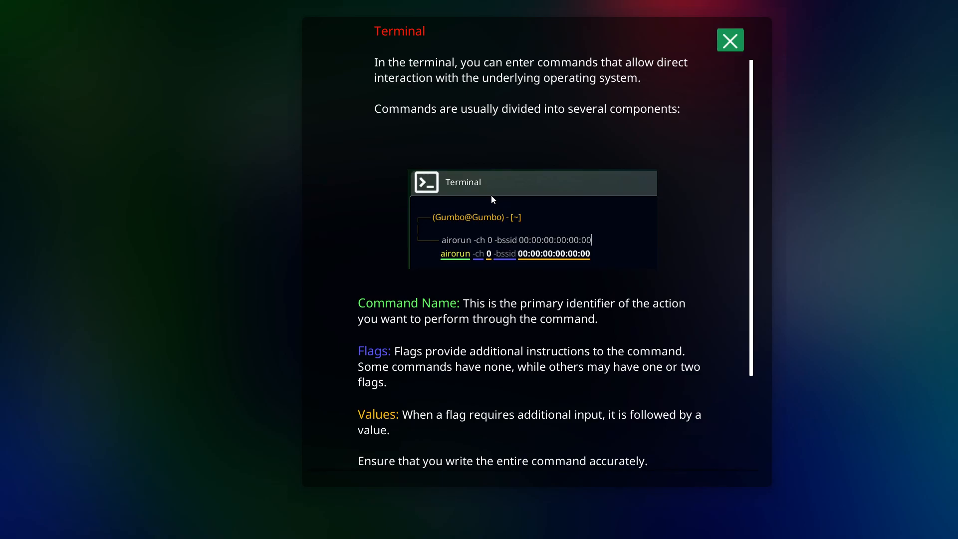
{"action": "scroll", "scroll_direction": "down", "scroll_amount": 3}
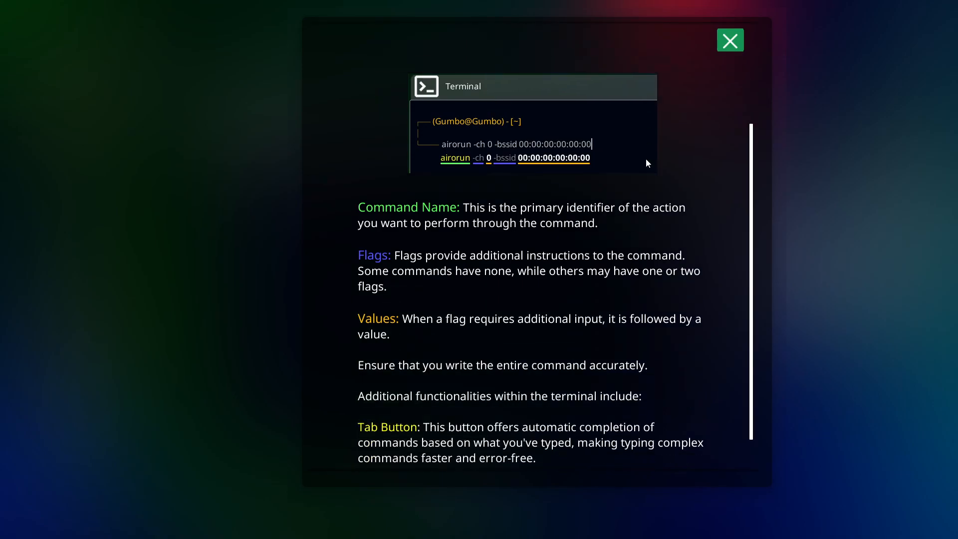
{"action": "scroll", "scroll_direction": "down", "scroll_amount": 3}
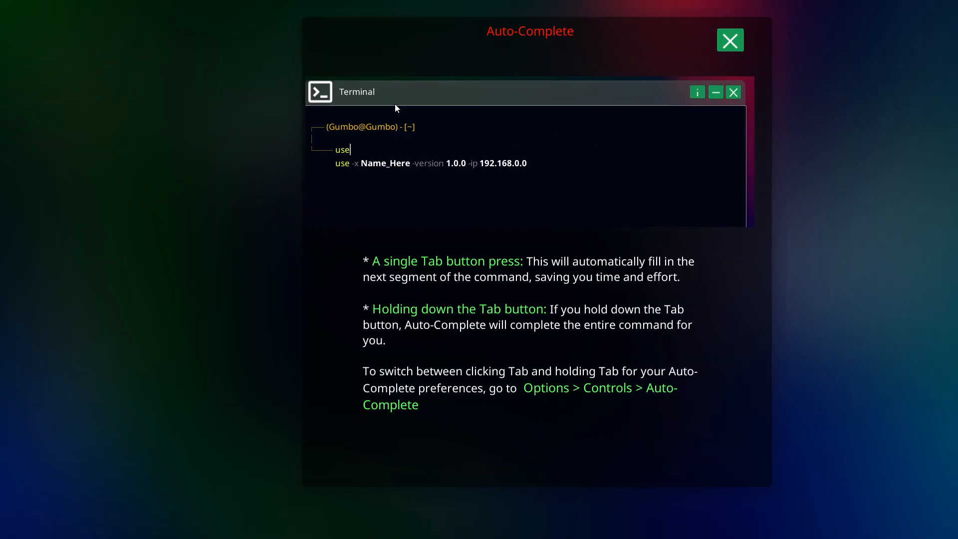
{"action": "mouse_move", "coordinate": [496, 275]}
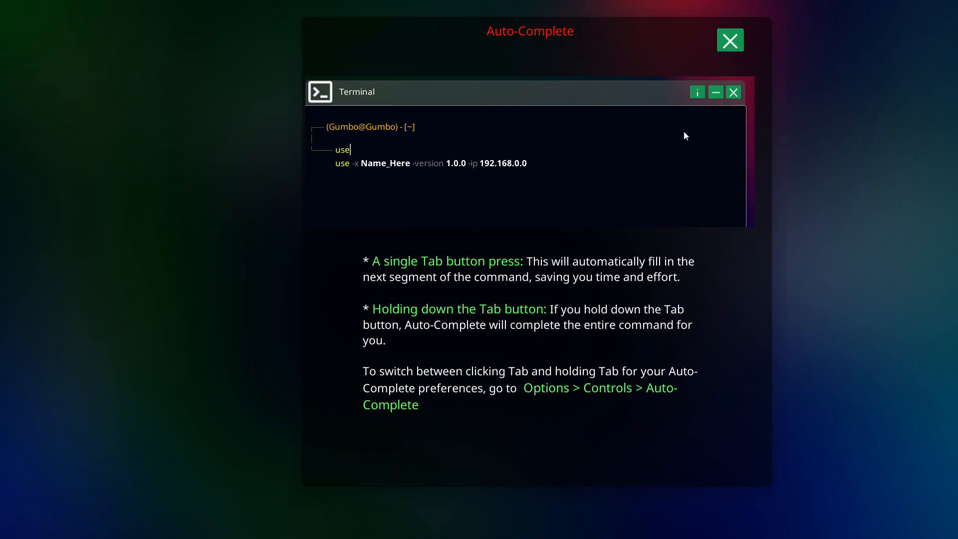
{"action": "mouse_move", "coordinate": [443, 414]}
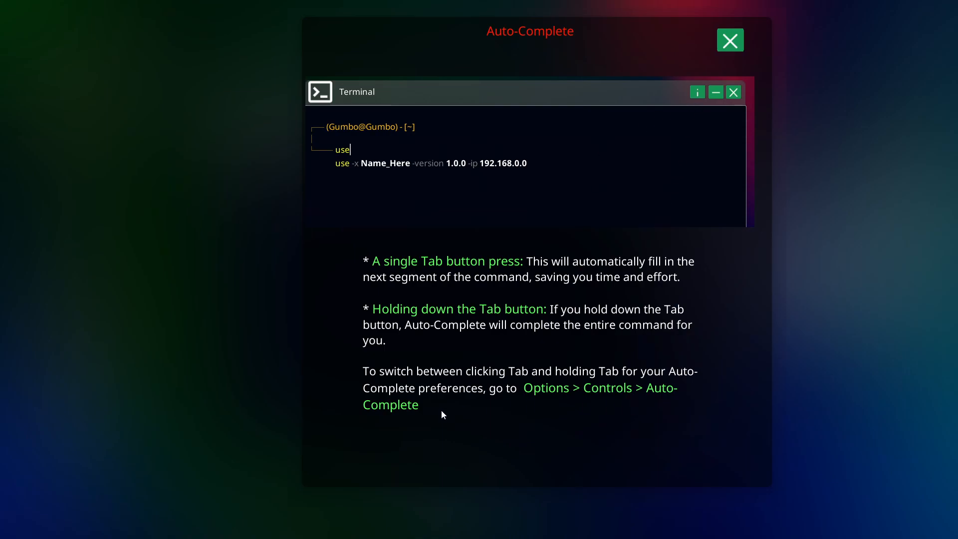
{"action": "mouse_move", "coordinate": [527, 406]}
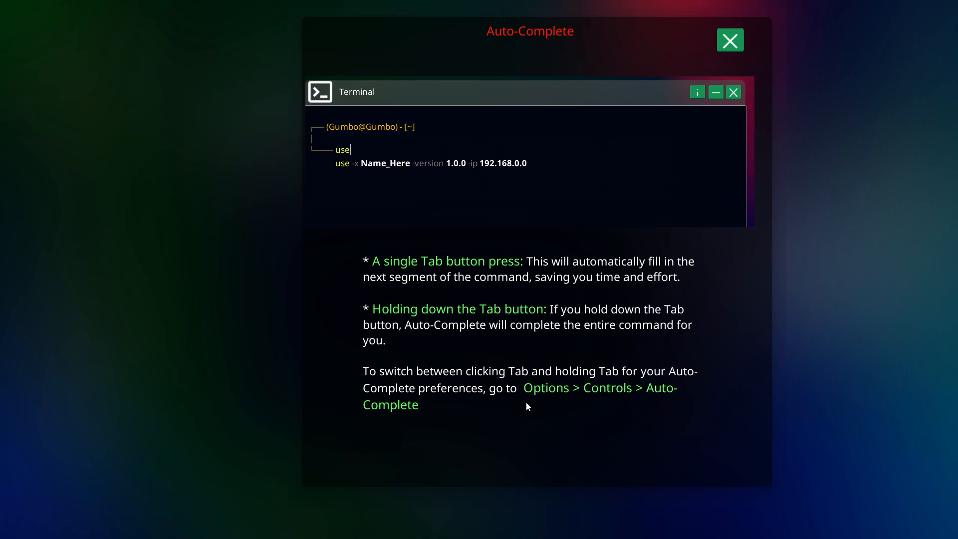
- Run airodump in the terminal and copy the superwifi network name
{"action": "left_click", "coordinate": [729, 40]}
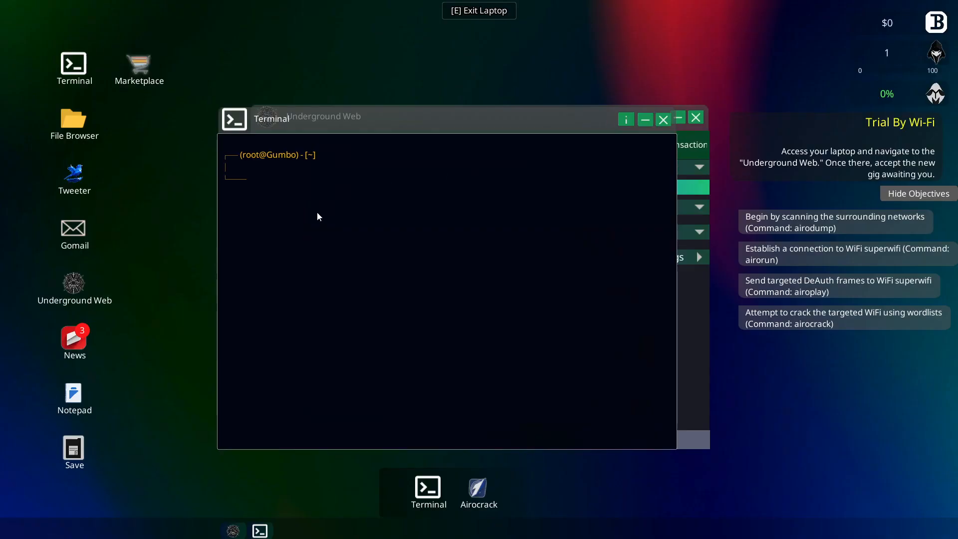
{"action": "type", "text": "airodump"}
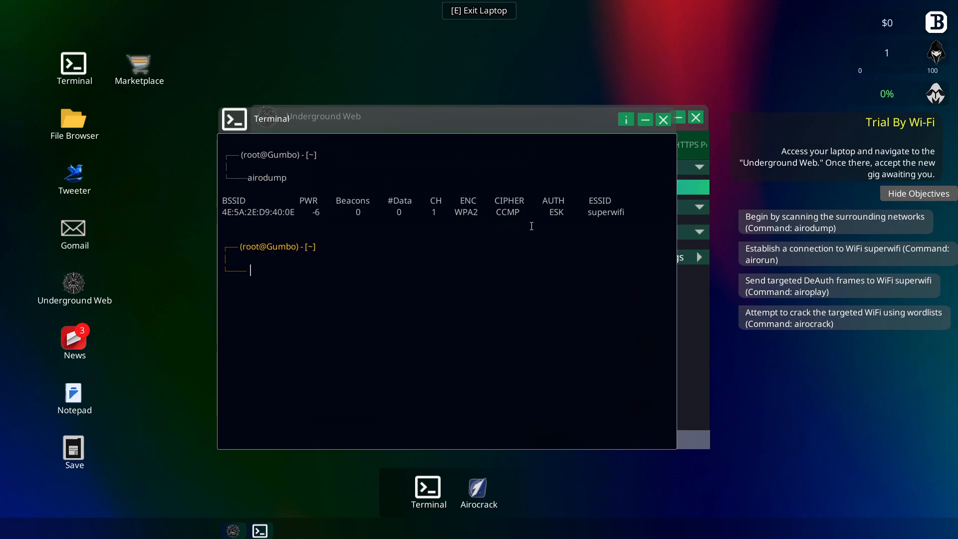
{"action": "double_click", "coordinate": [605, 212]}
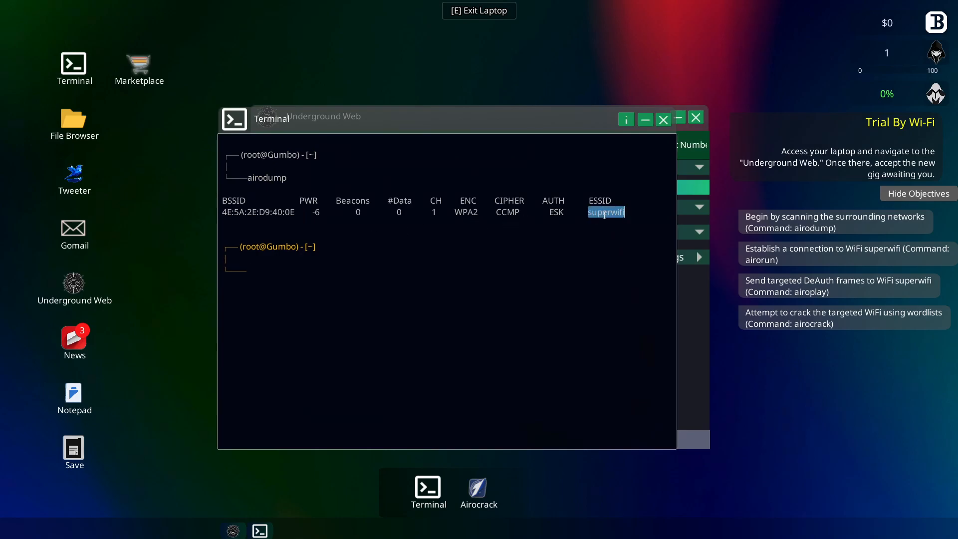
{"action": "right_click", "coordinate": [606, 211]}
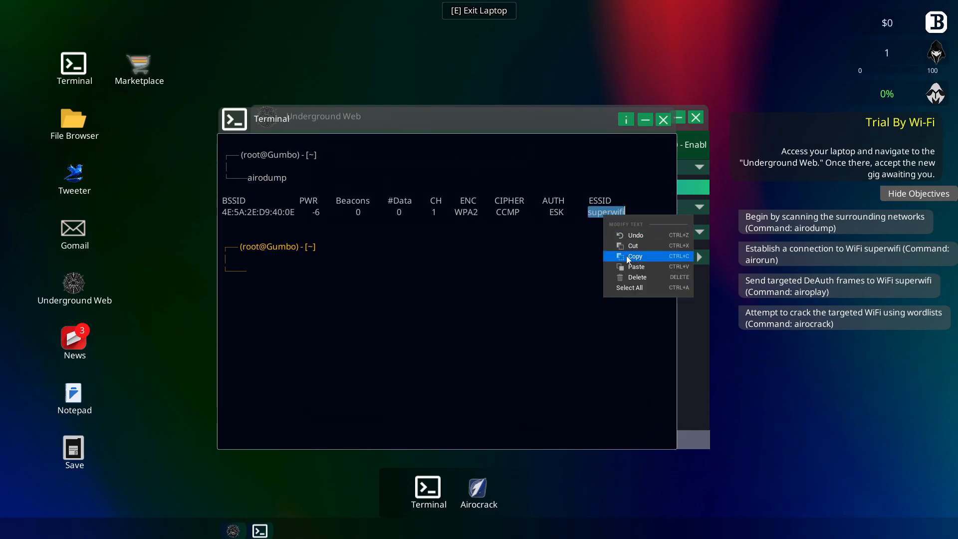
{"action": "left_click", "coordinate": [634, 256]}
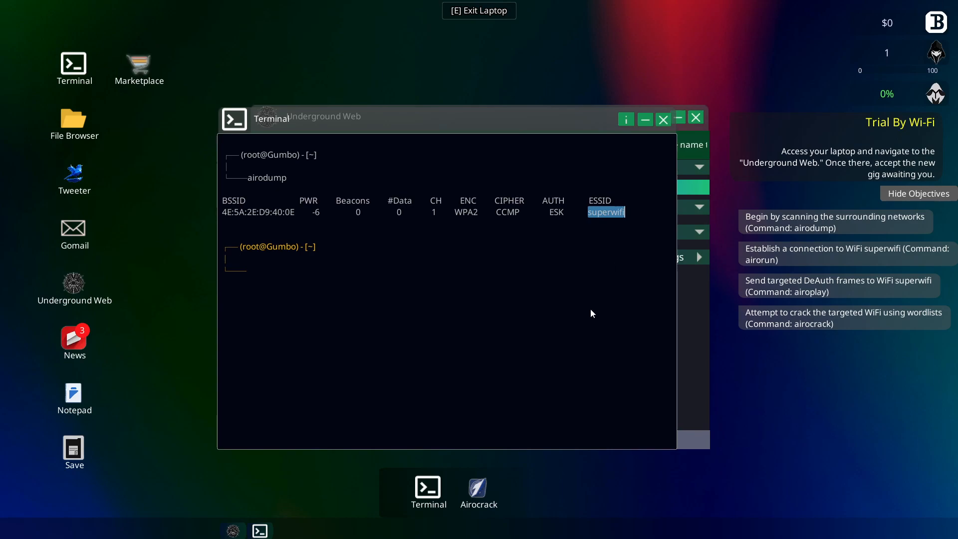
{"action": "mouse_move", "coordinate": [478, 489]}
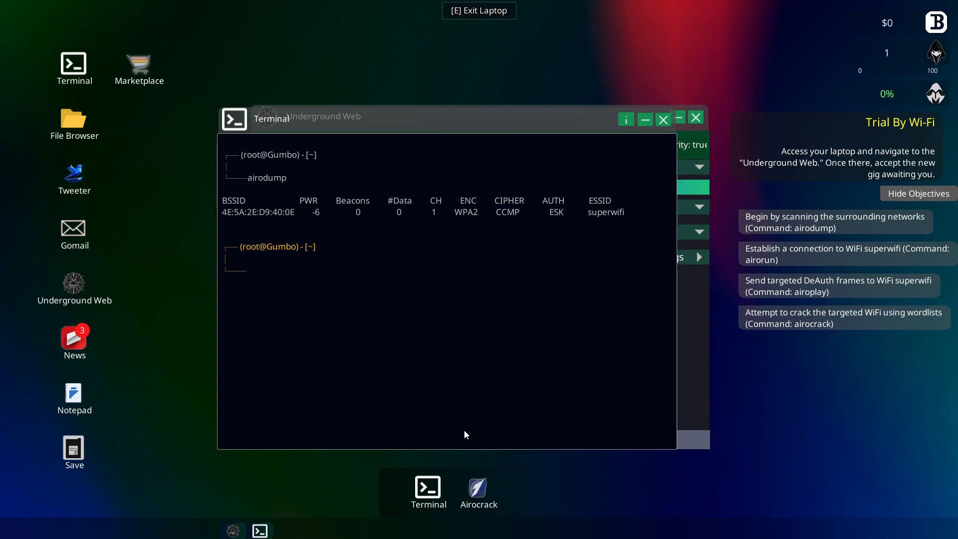
{"action": "mouse_move", "coordinate": [662, 119]}
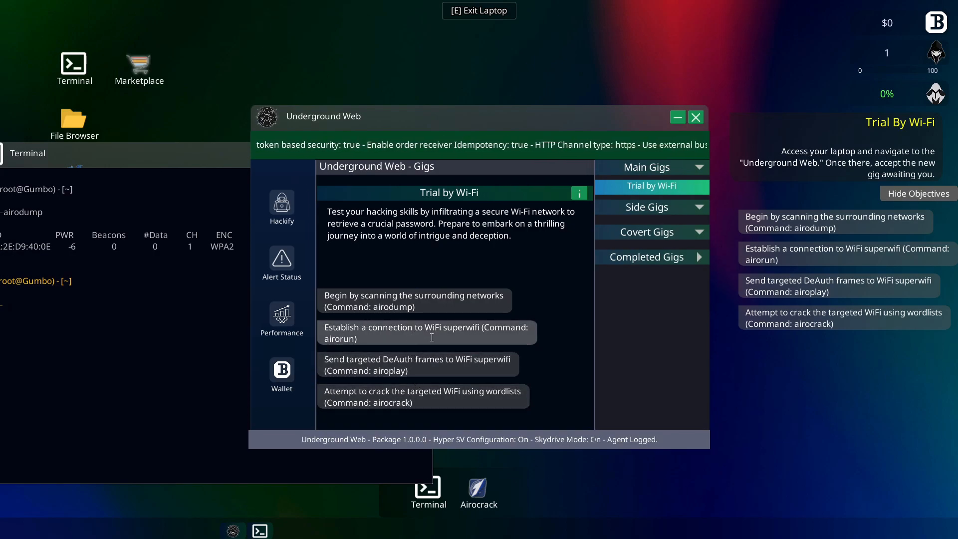
- Retry airorun with channel 0 and BSSID 00:00:00:00:00:00, ending in Command not found
{"action": "double_click", "coordinate": [340, 339]}
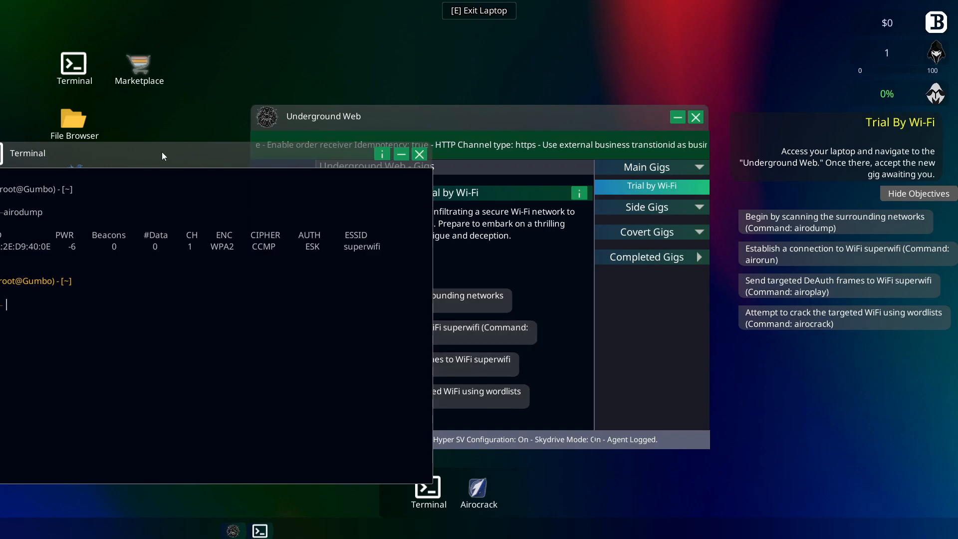
{"action": "type", "text": "airorun"}
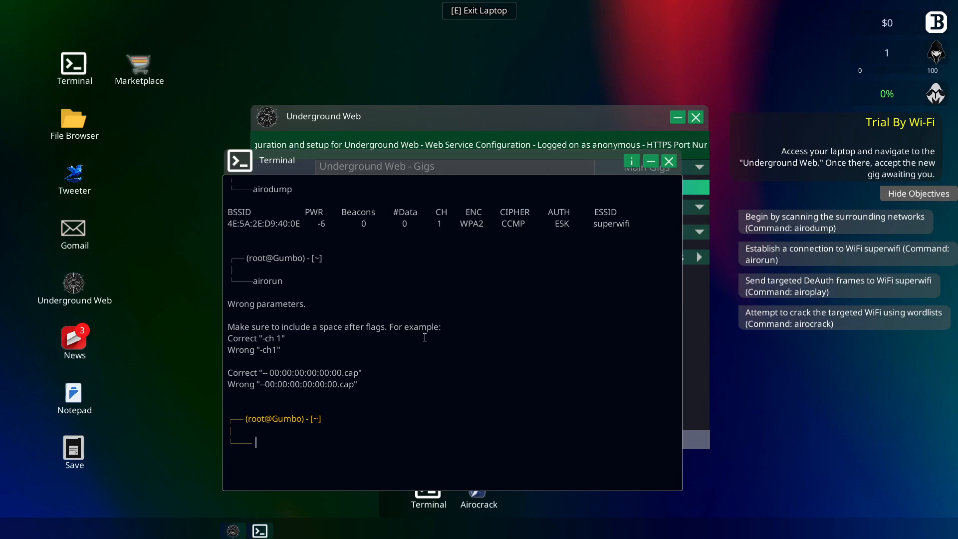
{"action": "type", "text": "airorun -ch 0 -bssid 00:00:00:00:00:00"}
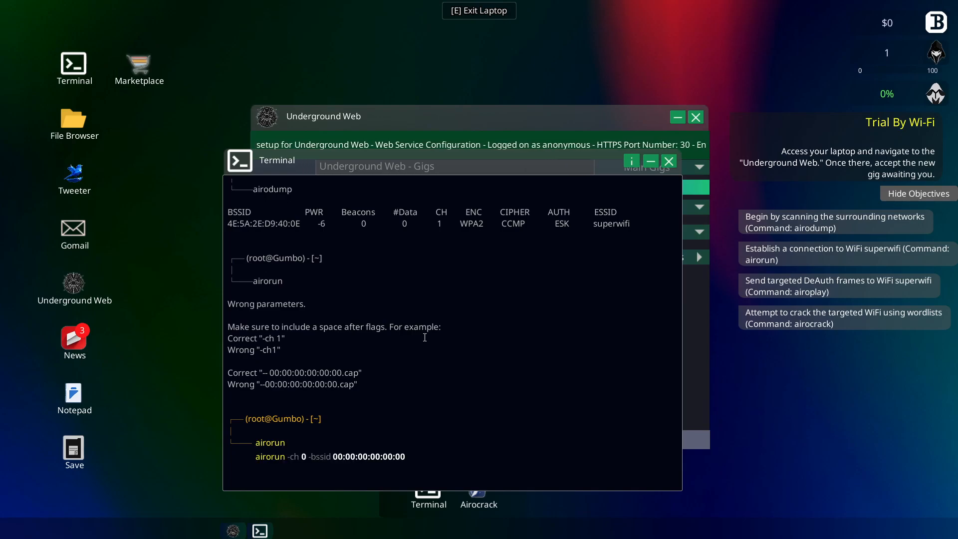
{"action": "double_click", "coordinate": [244, 223]}
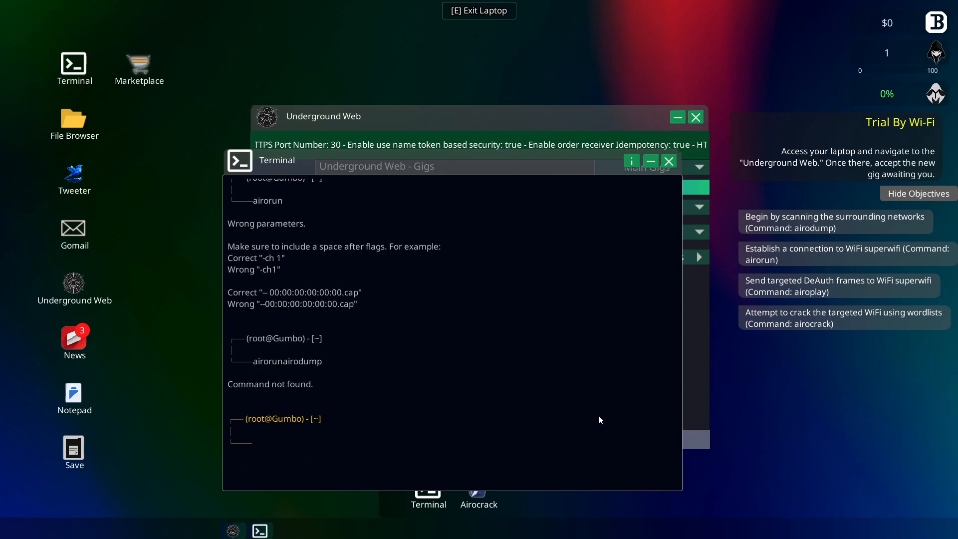
- Rerun the airodump scan and pick out superwifi's BSSID 4E:5A:2E:D9:40:0E
{"action": "type", "text": "airodump"}
{"action": "type", "text": "airorun"}
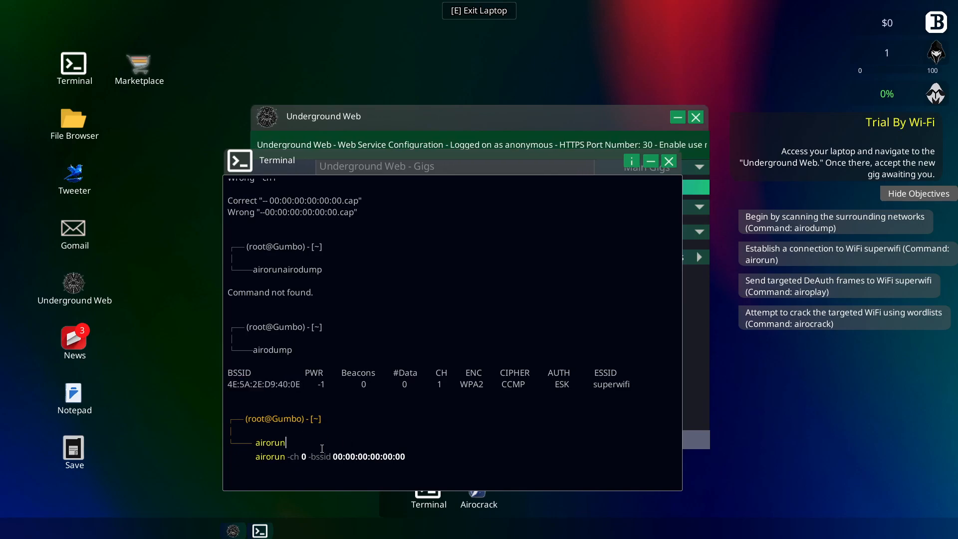
{"action": "type", "text": "4E:5A:2E:D9:40:0E"}
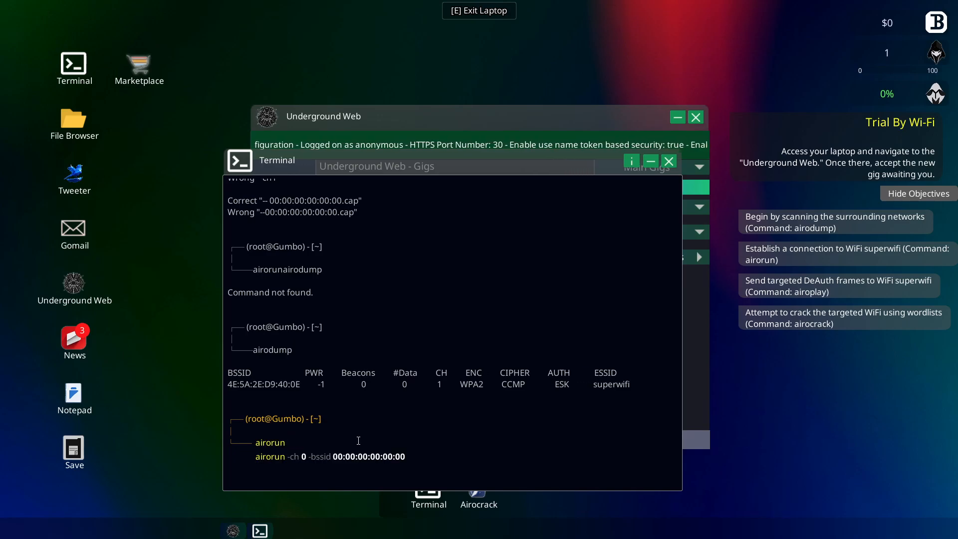
{"action": "double_click", "coordinate": [610, 384]}
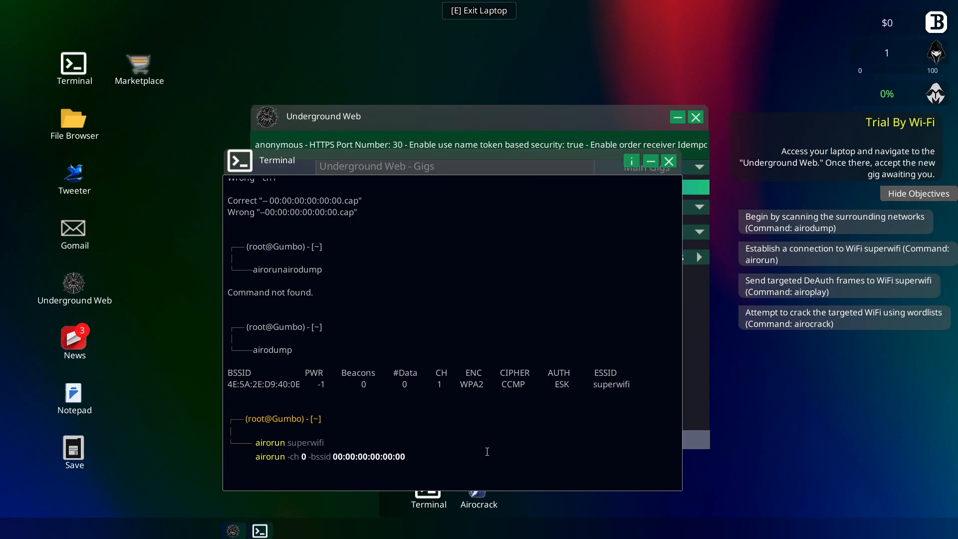
{"action": "key", "text": "enter"}
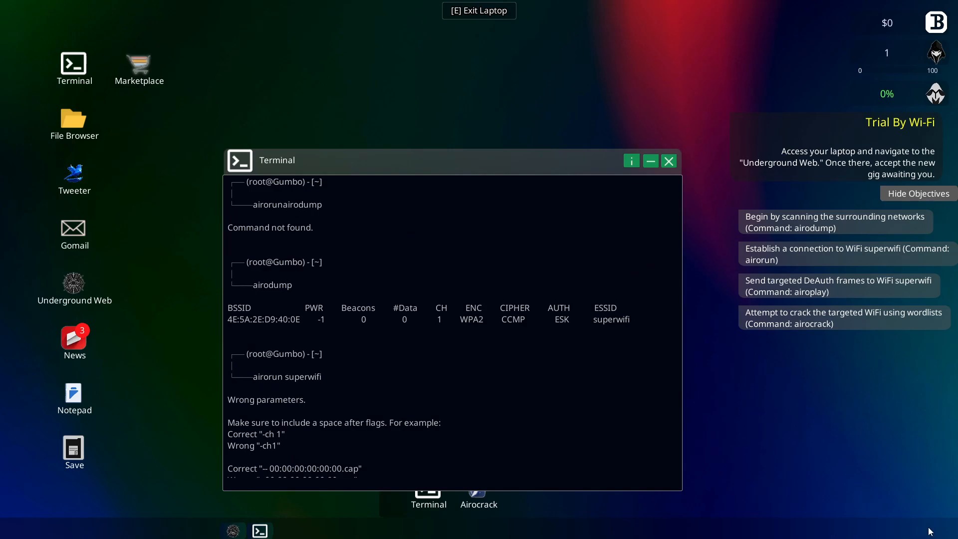
{"action": "mouse_move", "coordinate": [166, 339]}
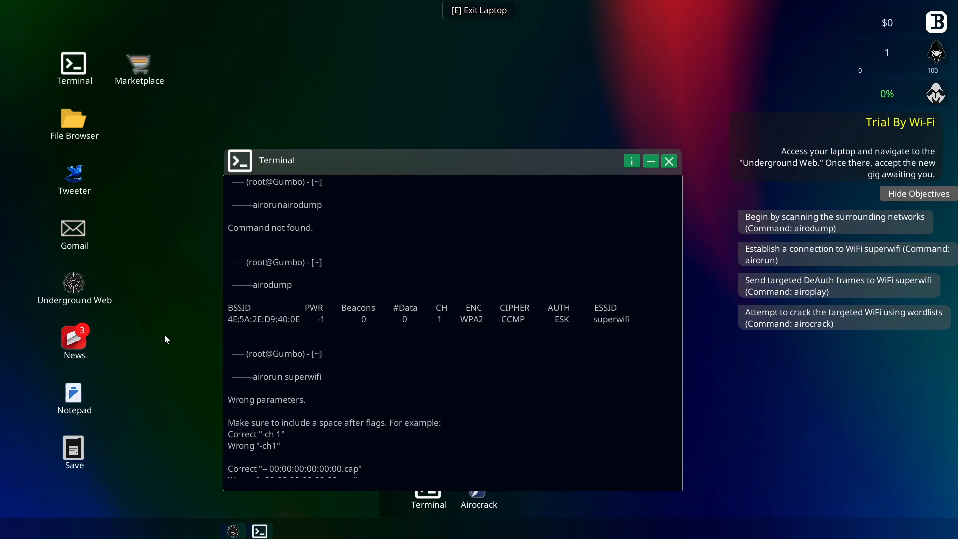
{"action": "mouse_move", "coordinate": [64, 147]}
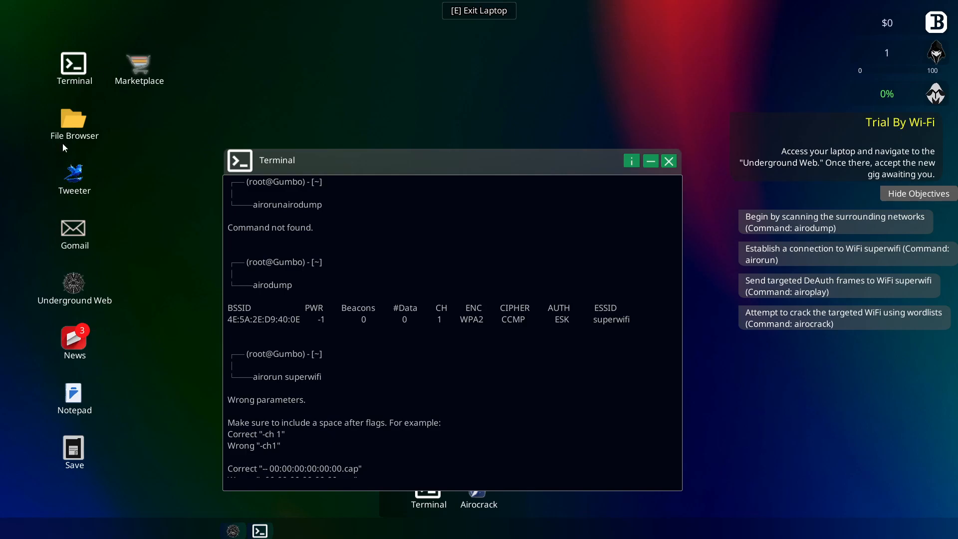
{"action": "mouse_move", "coordinate": [78, 354]}
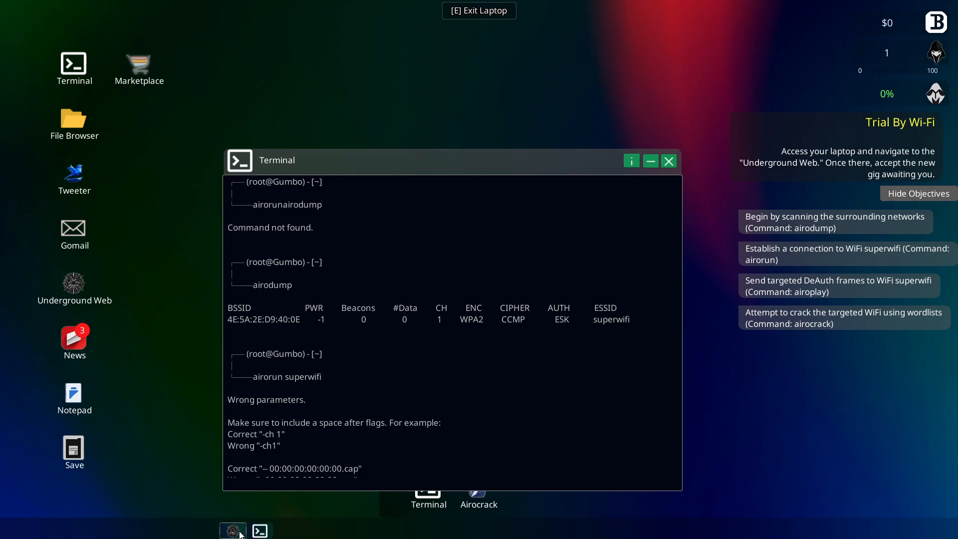
- Connect to superwifi with 'airorun -ch 1 -bssid 4E:5A:2E:D9:40:0E'
{"action": "left_click", "coordinate": [233, 530]}
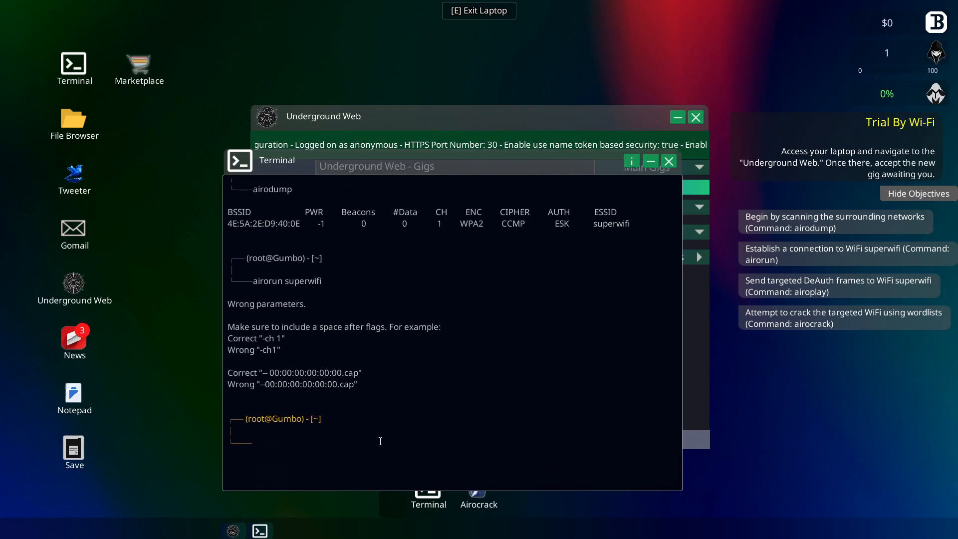
{"action": "type", "text": "4E:5A:2E:D9:40:0E"}
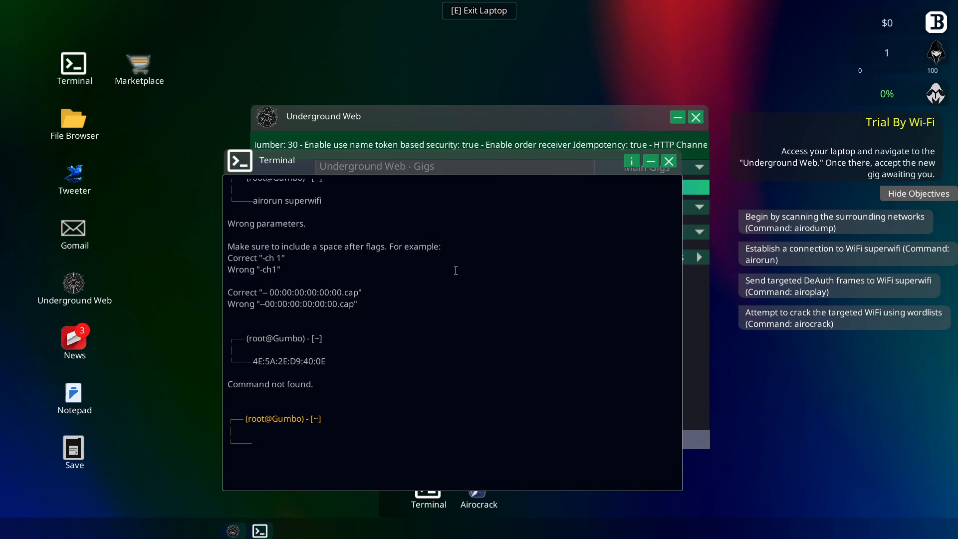
{"action": "type", "text": "airorun -ch 1 -bssid 4E:5A:2E:D9:40:0E"}
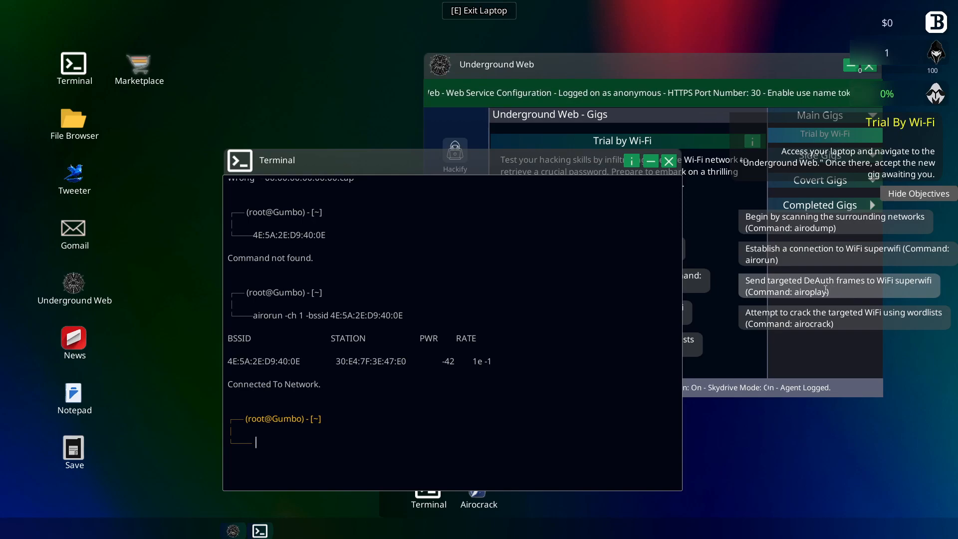
- Type 'airoplay -deauth' and select the superwifi BSSID for copying
{"action": "double_click", "coordinate": [817, 291]}
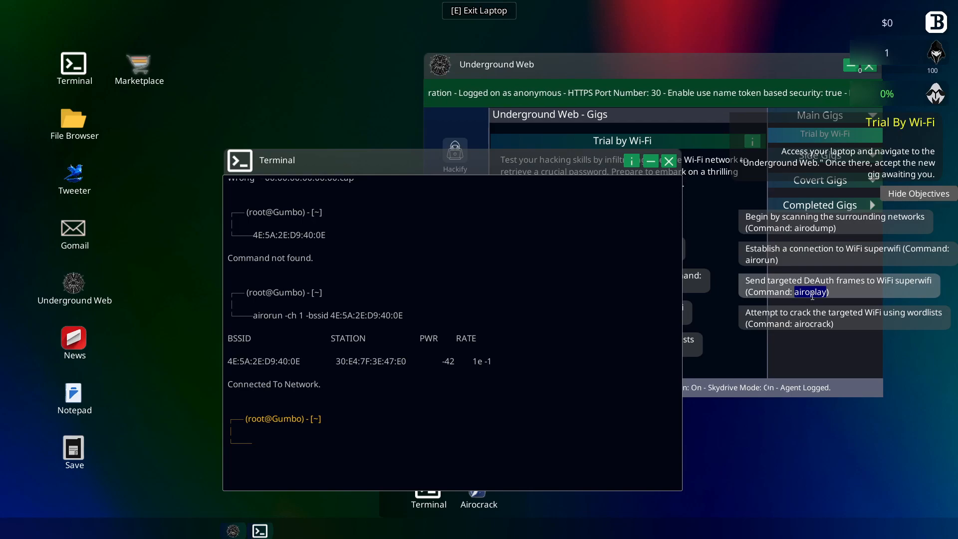
{"action": "type", "text": "airoplay"}
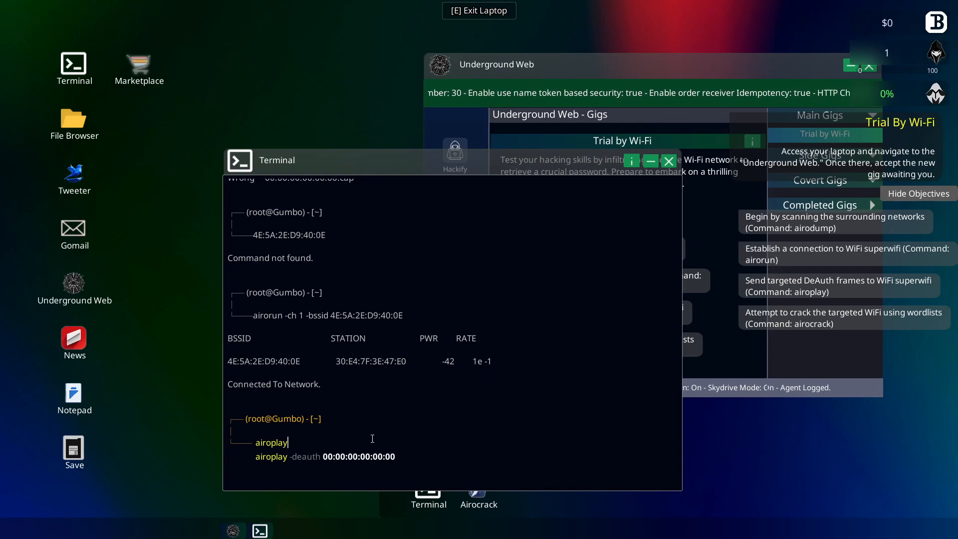
{"action": "type", "text": "-deauth"}
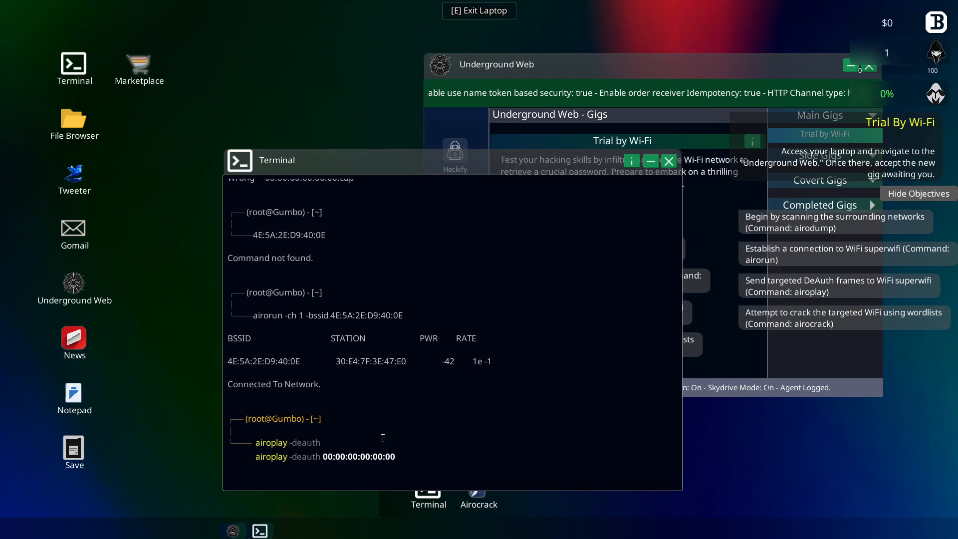
{"action": "double_click", "coordinate": [267, 361]}
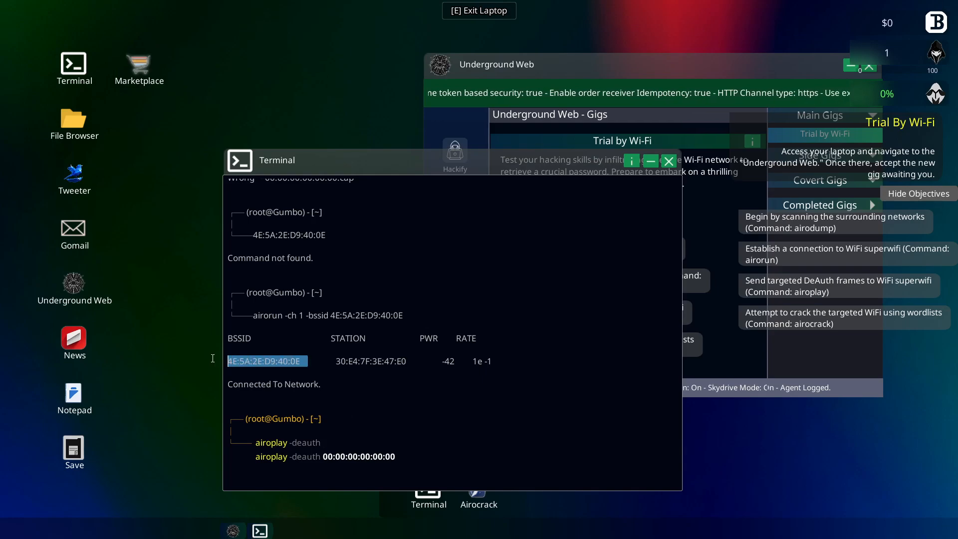
{"action": "right_click", "coordinate": [265, 361]}
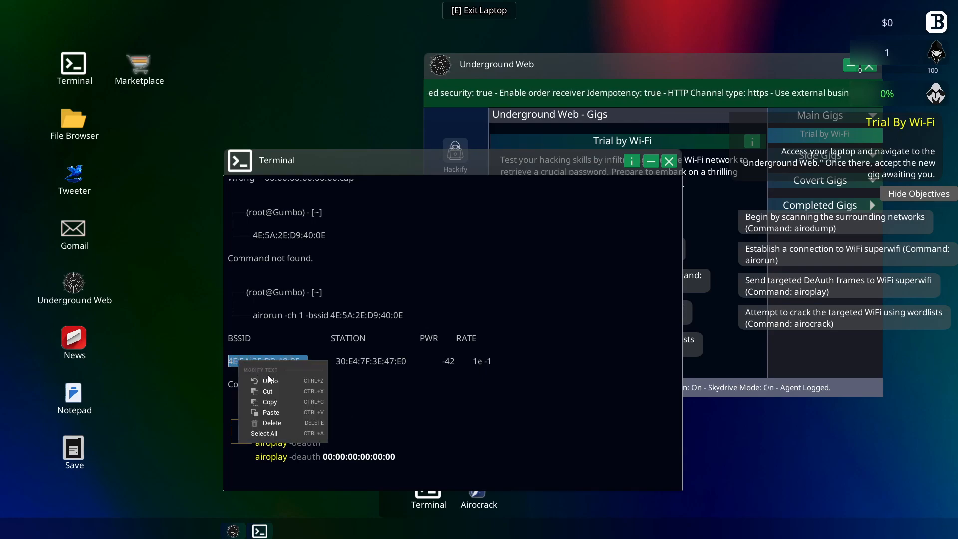
{"action": "mouse_move", "coordinate": [267, 391]}
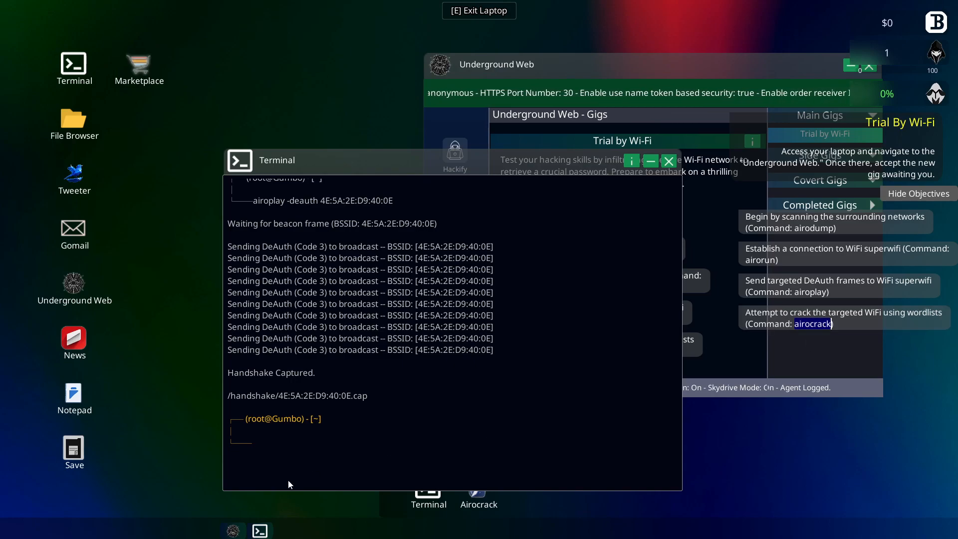
{"action": "type", "text": "airocrack --"}
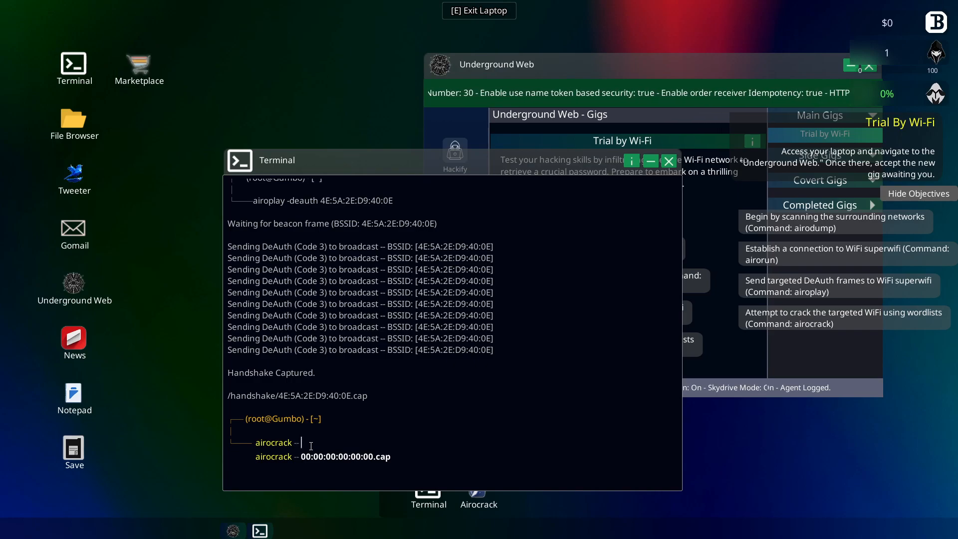
{"action": "type", "text": "airocrack"}
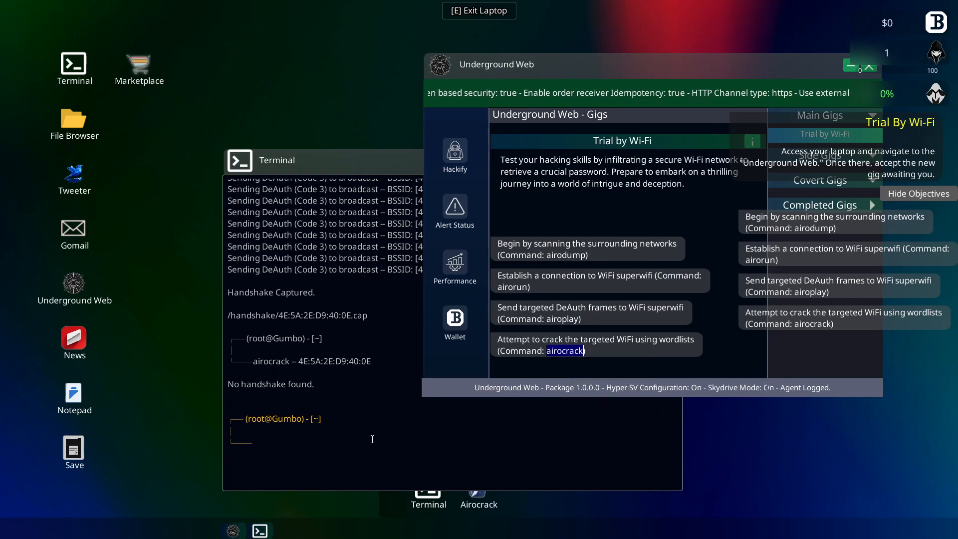
{"action": "type", "text": "airocrack -- 4E:5A:2E:D9:40:0E"}
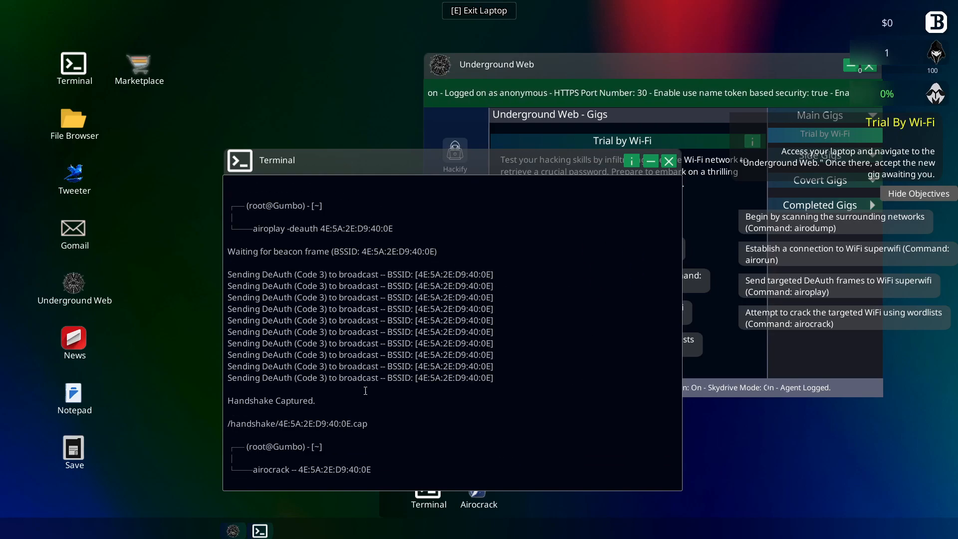
{"action": "type", "text": "airocrack superwifi"}
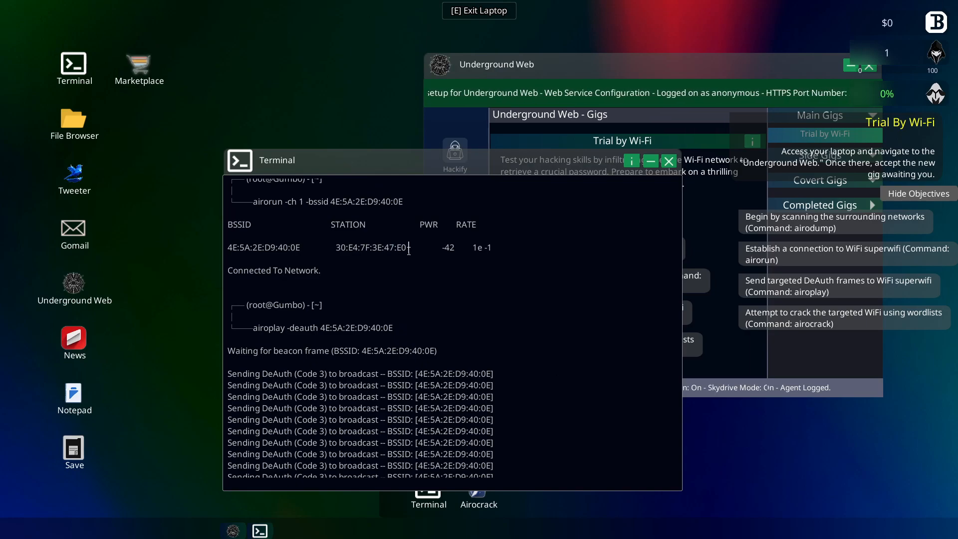
{"action": "right_click", "coordinate": [371, 247]}
{"action": "type", "text": "airocrack --"}
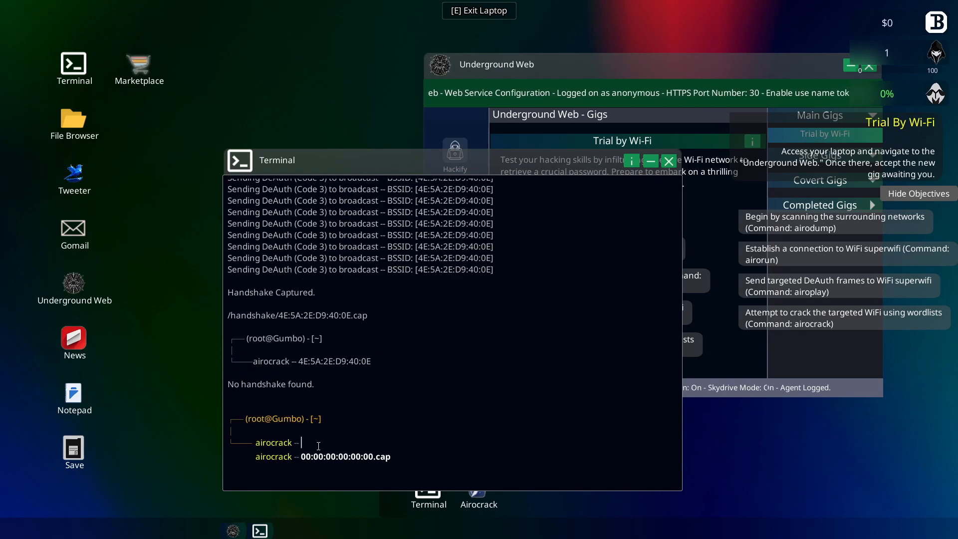
{"action": "type", "text": "30:E4:7F:3E:47:E0"}
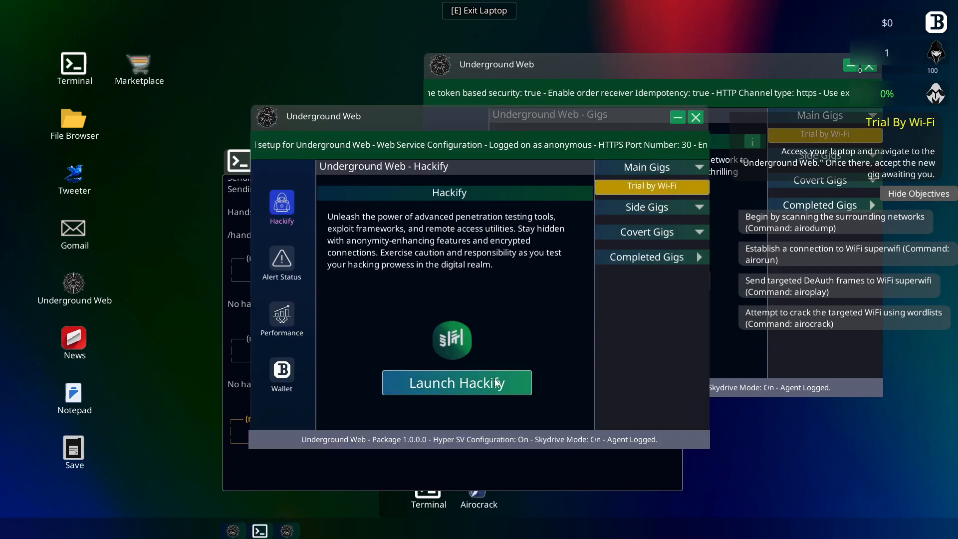
- Browse Hackify's password cracking, penetration test, and system, network and server exploit listings
{"action": "left_click", "coordinate": [457, 383]}
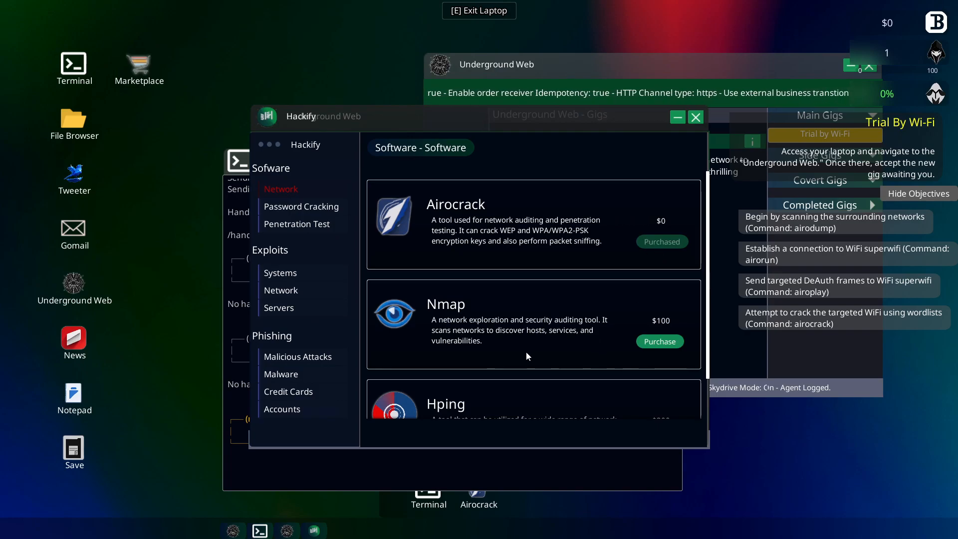
{"action": "scroll", "scroll_direction": "down", "scroll_amount": 3}
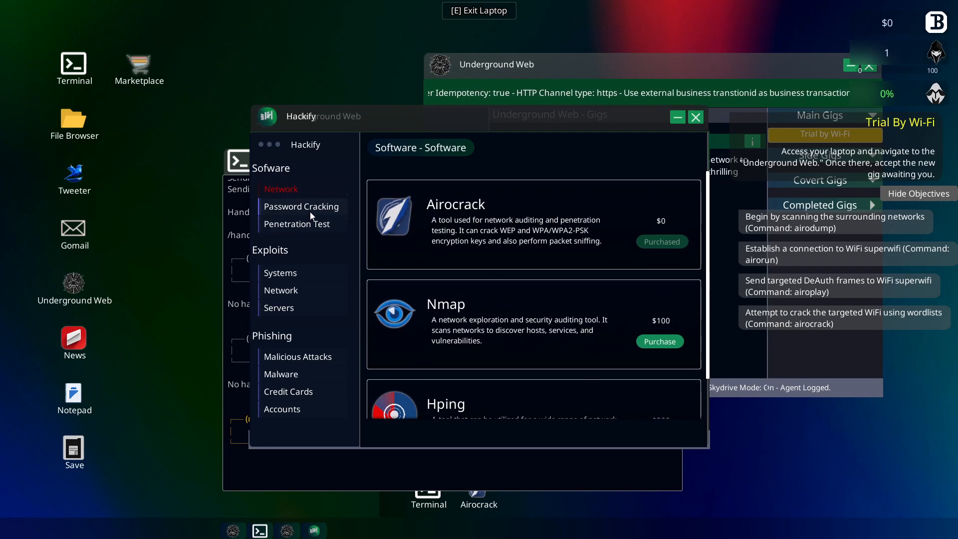
{"action": "left_click", "coordinate": [300, 206]}
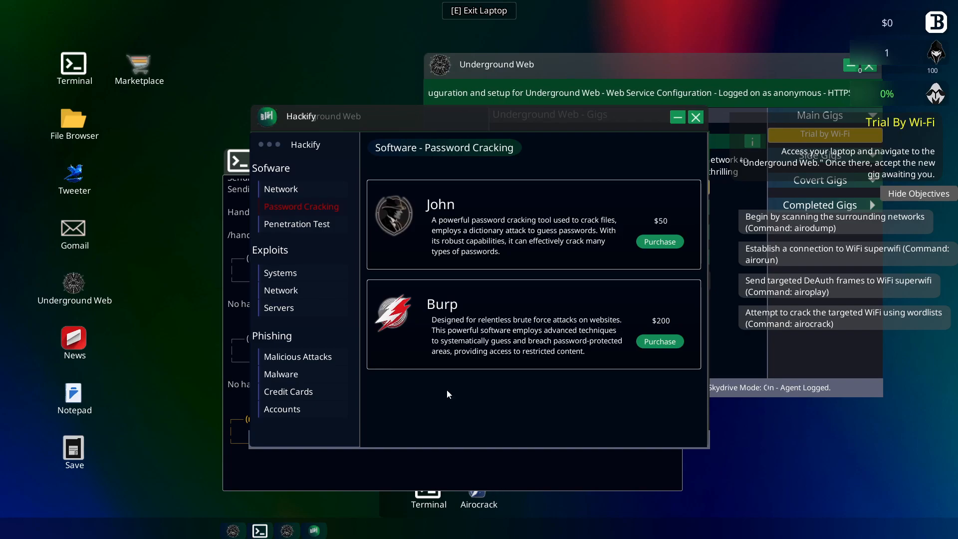
{"action": "left_click", "coordinate": [297, 223]}
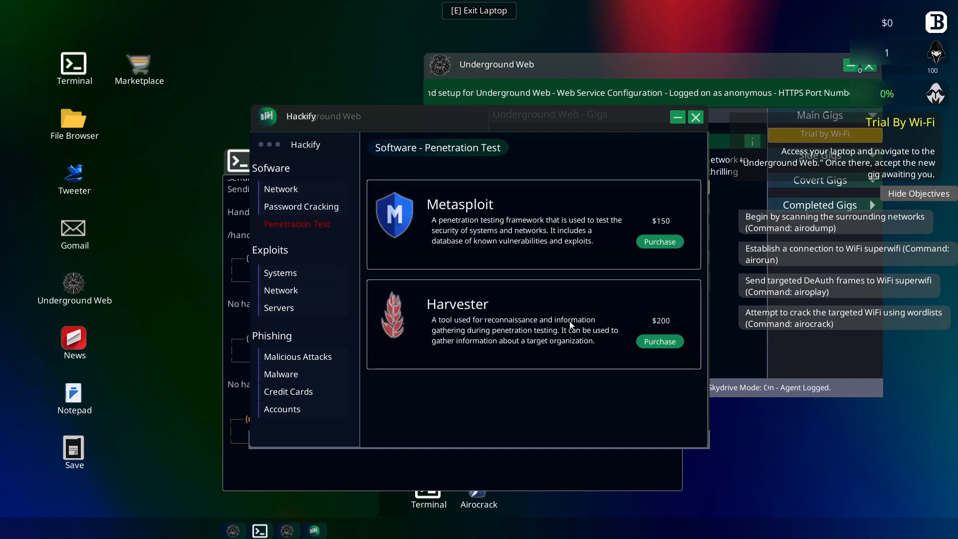
{"action": "left_click", "coordinate": [280, 272]}
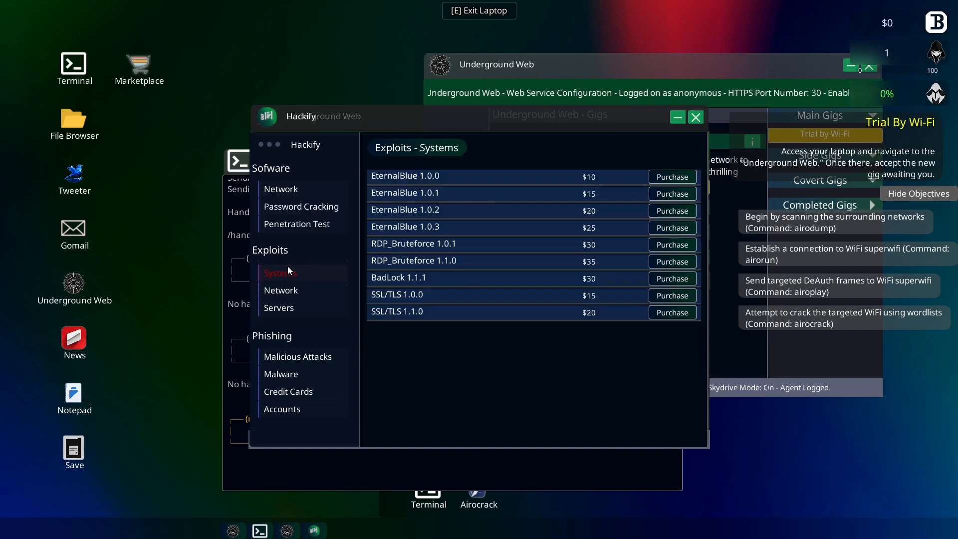
{"action": "mouse_move", "coordinate": [281, 290]}
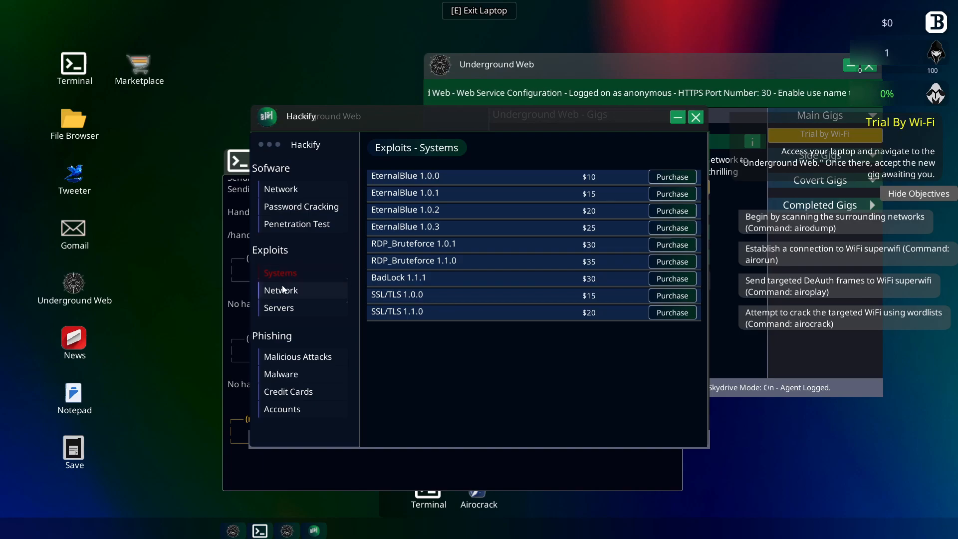
{"action": "left_click", "coordinate": [282, 290]}
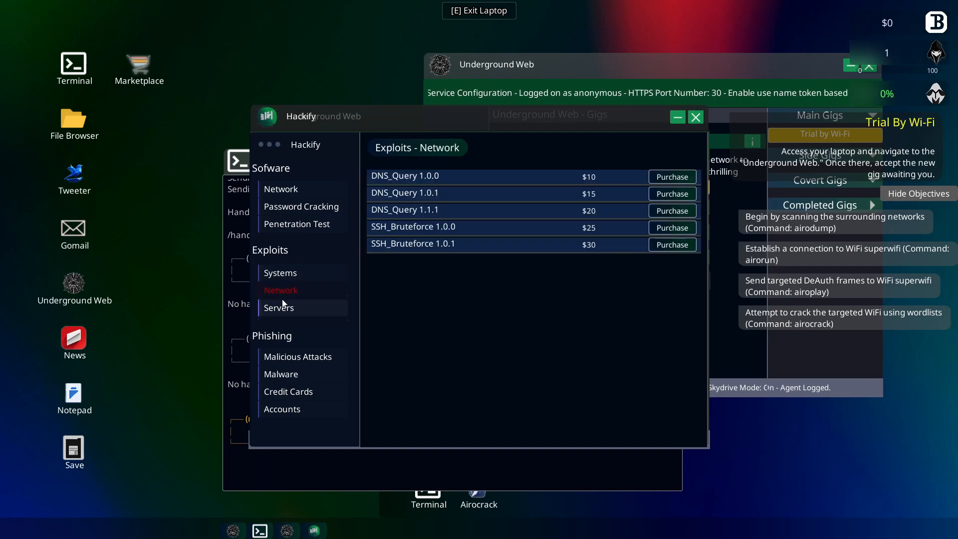
{"action": "left_click", "coordinate": [279, 308]}
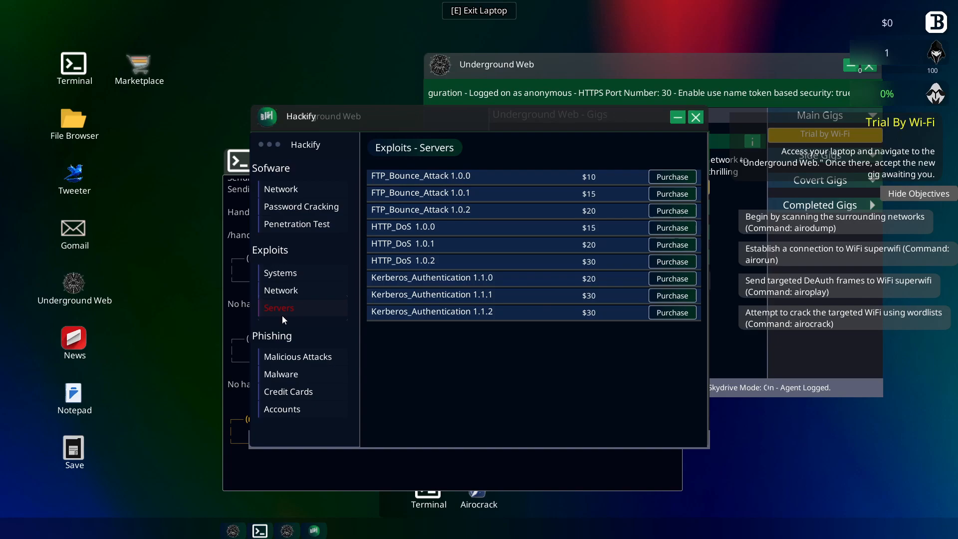
- Browse the malicious attack, malware, credit card and account phishing pages
{"action": "left_click", "coordinate": [297, 356]}
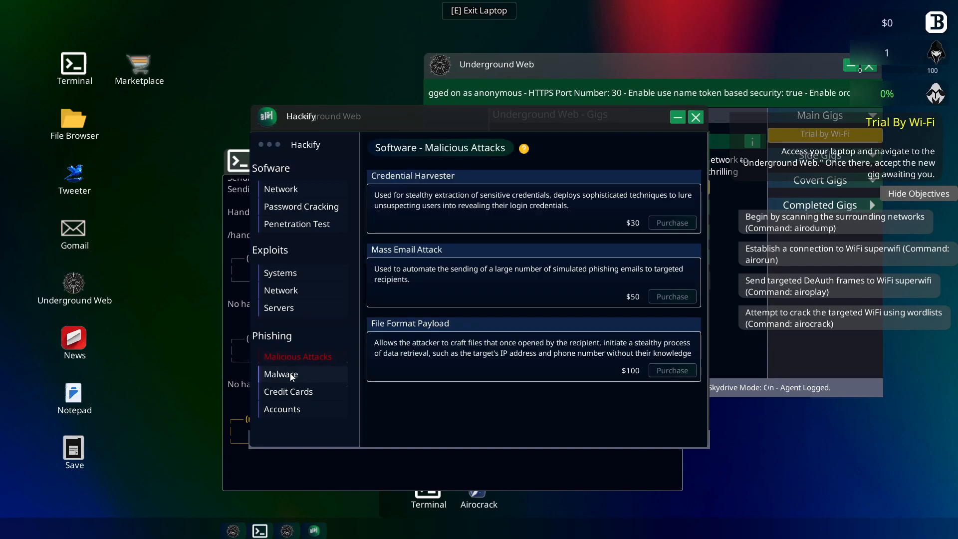
{"action": "left_click", "coordinate": [281, 374]}
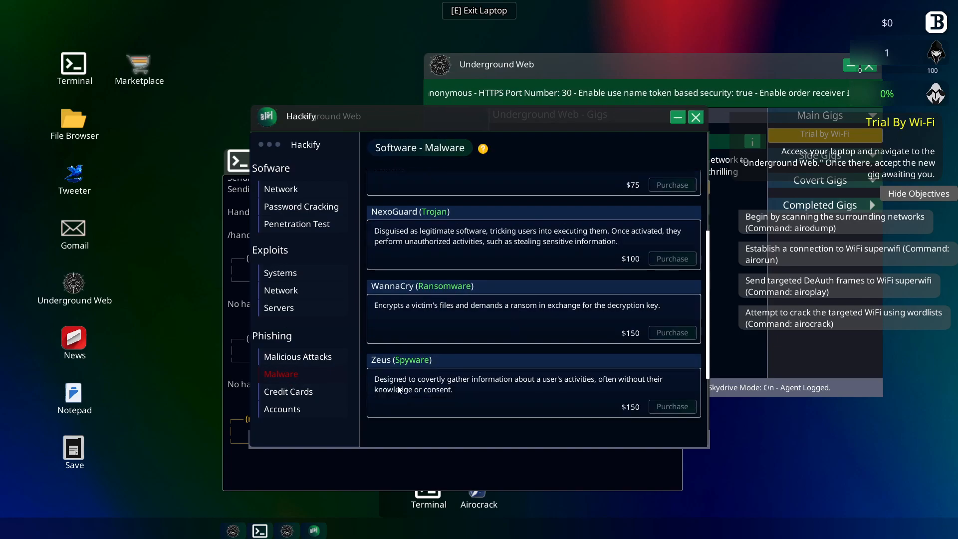
{"action": "left_click", "coordinate": [288, 392]}
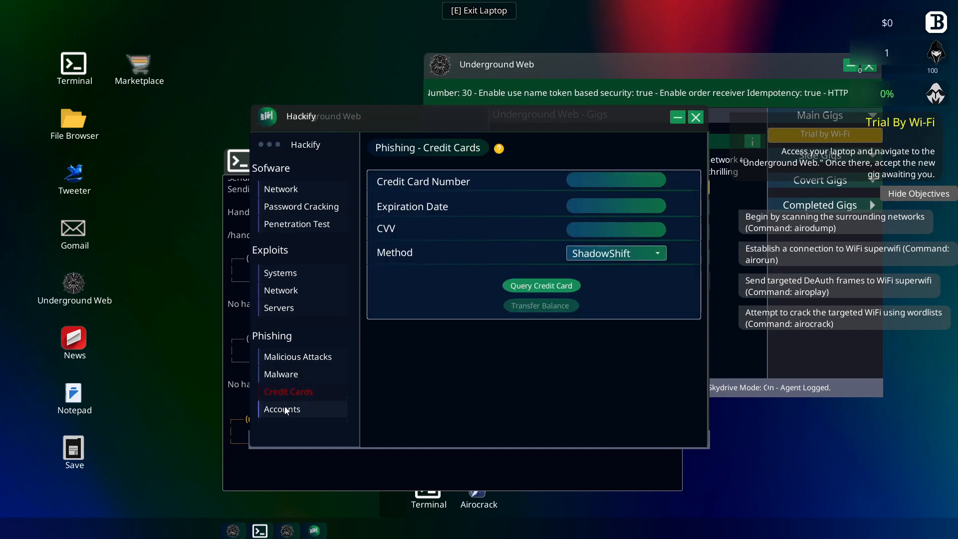
{"action": "left_click", "coordinate": [281, 409]}
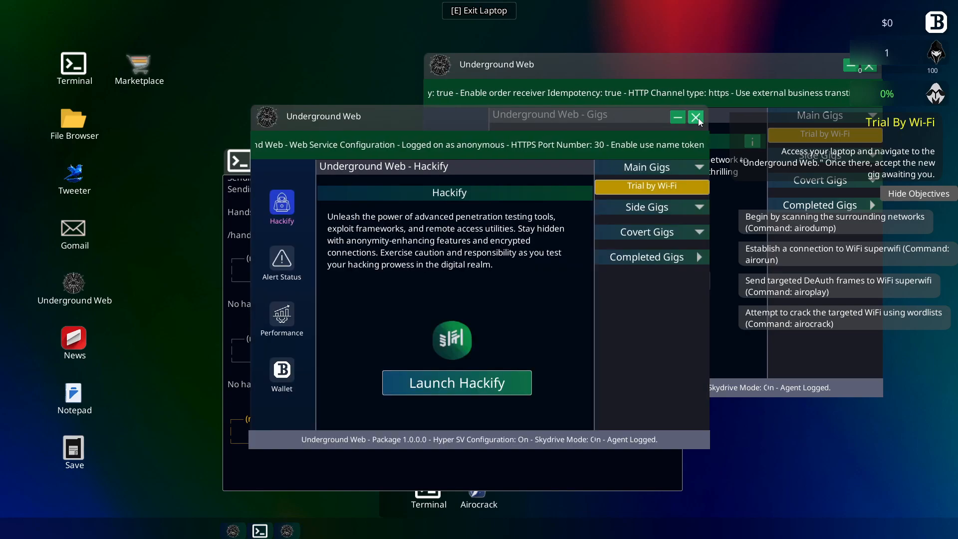
- Check Alert Status (0% heat) and Performance stats, then close Underground Web
{"action": "left_click", "coordinate": [281, 256]}
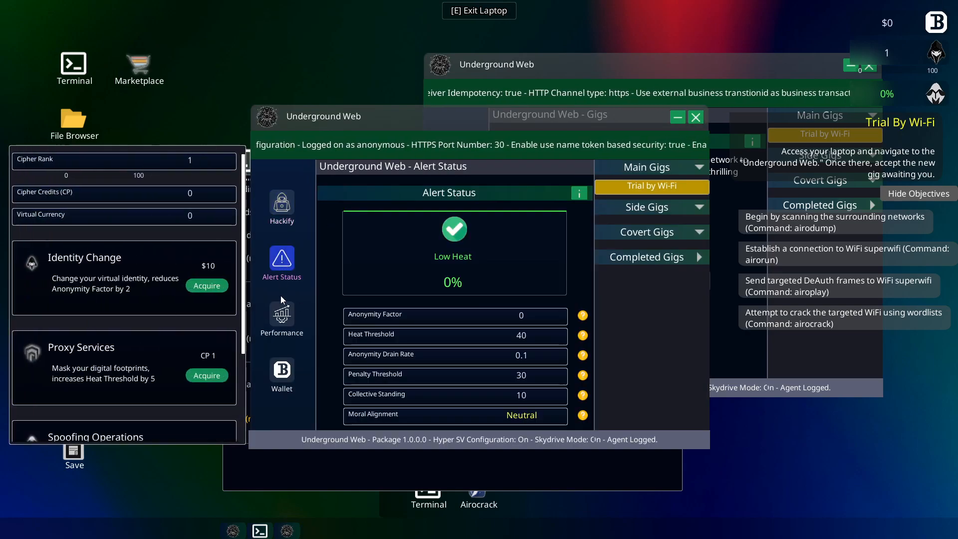
{"action": "left_click", "coordinate": [281, 315]}
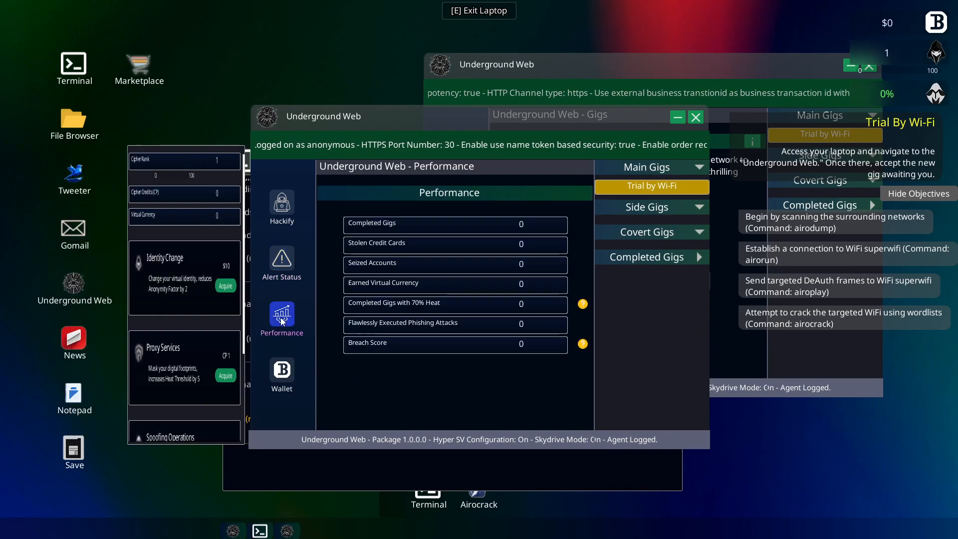
{"action": "left_click", "coordinate": [281, 373]}
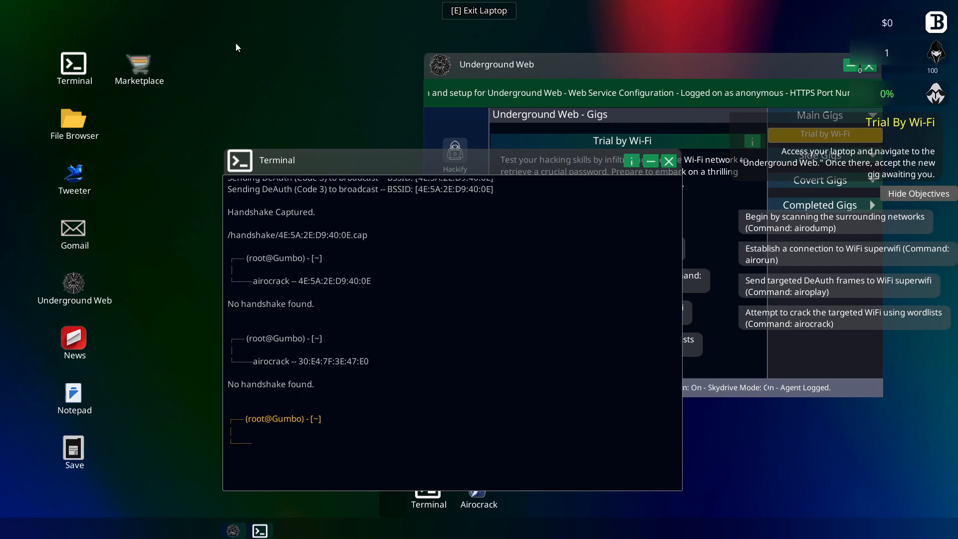
- Open the Gomail mail app, dismiss its tutorial, and close it
{"action": "left_click", "coordinate": [74, 394]}
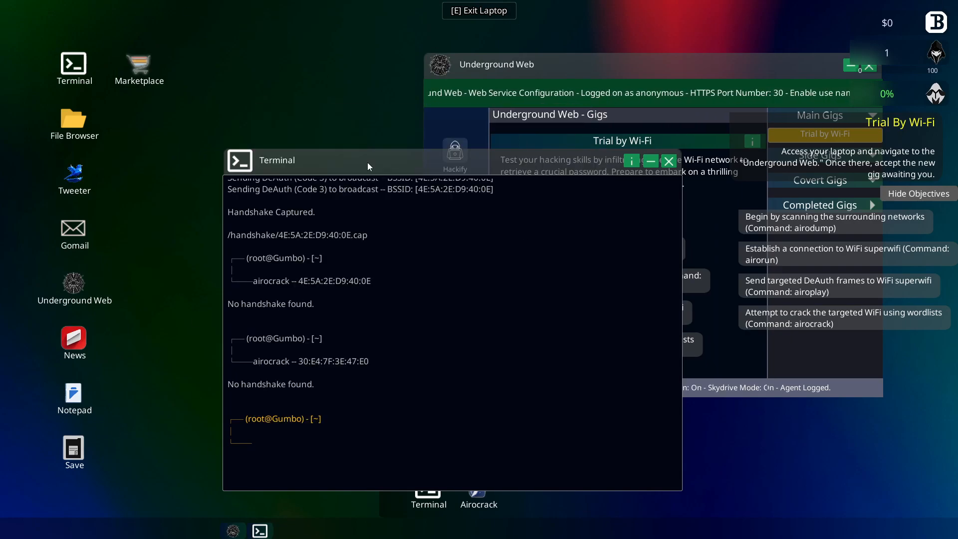
{"action": "left_click", "coordinate": [74, 229]}
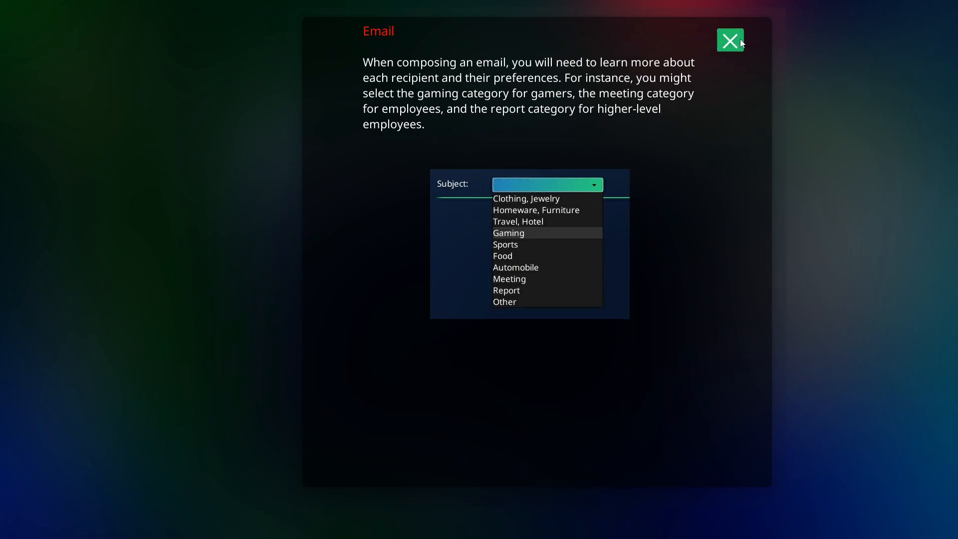
{"action": "left_click", "coordinate": [730, 40]}
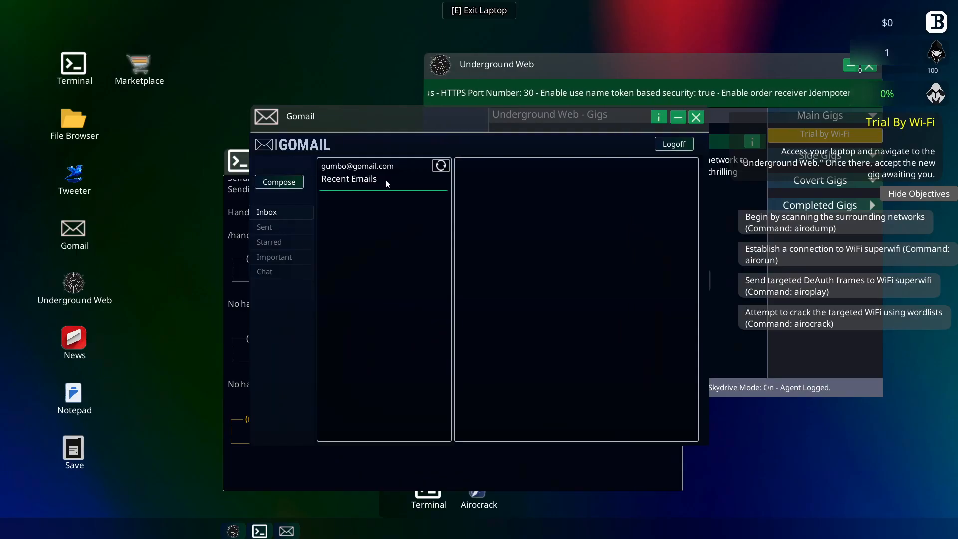
{"action": "left_click", "coordinate": [672, 144]}
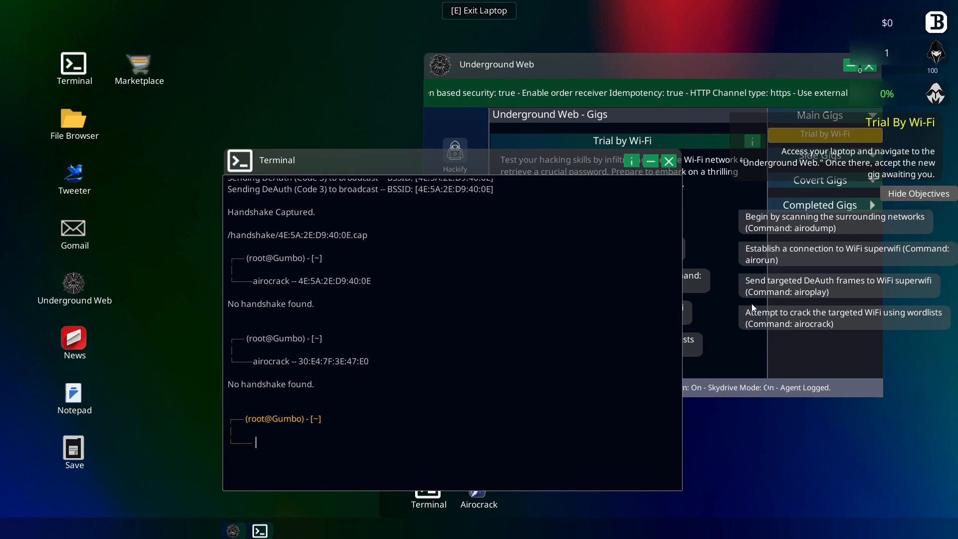
- Run airoplay -deauth against network 4E:5A:2E:D9:40:0E to capture a handshake
{"action": "double_click", "coordinate": [810, 291]}
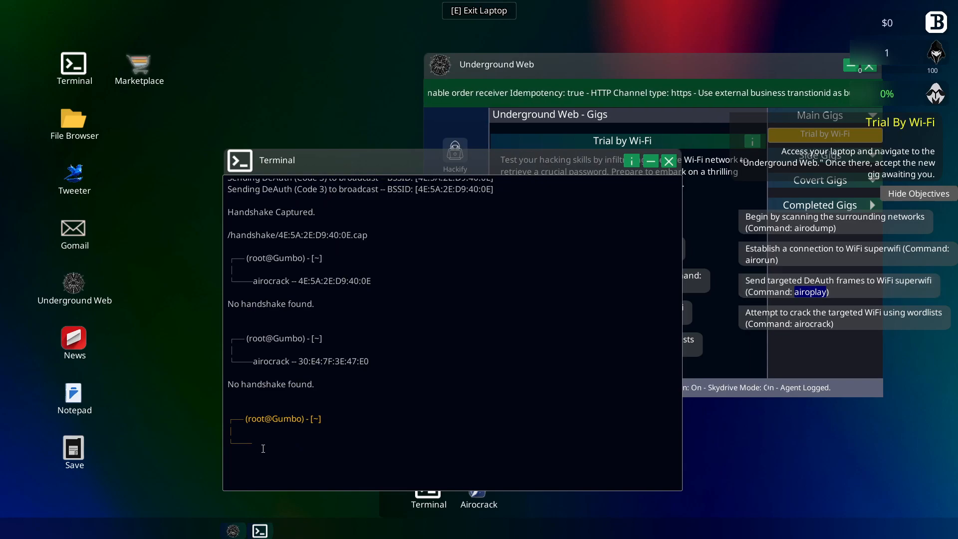
{"action": "type", "text": "airoplay -deauth 00:00:00:00:00:00"}
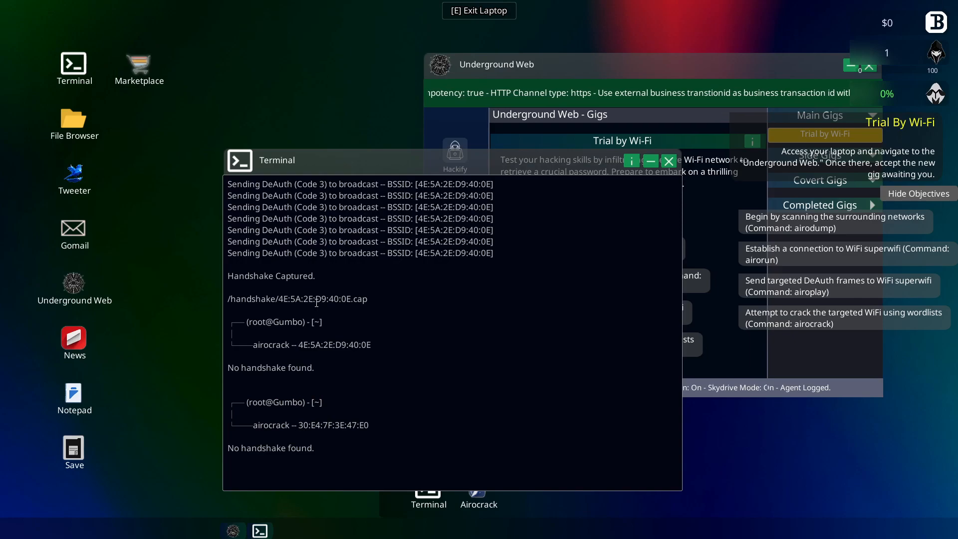
{"action": "left_click_drag", "start_coordinate": [278, 299], "coordinate": [353, 298]}
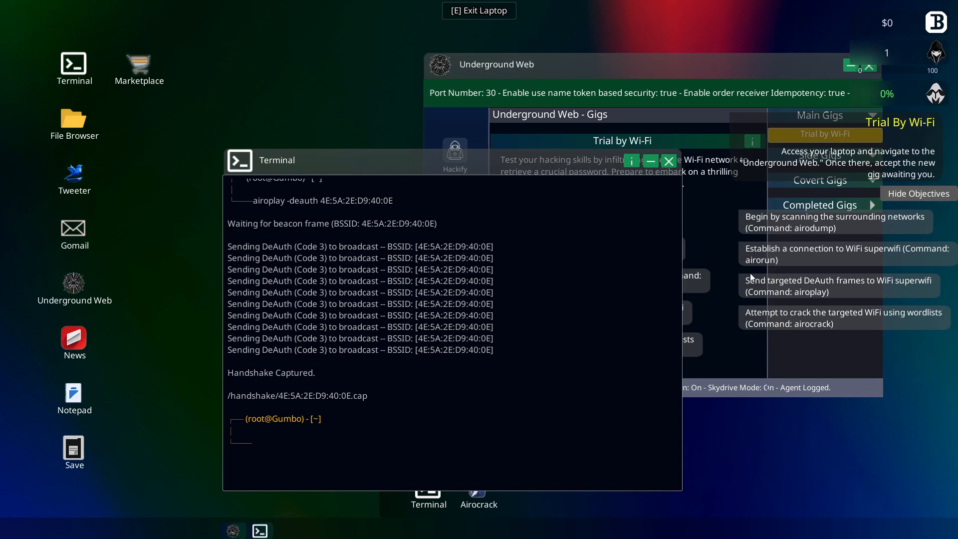
- Begin entering a new airocrack command in the terminal
{"action": "double_click", "coordinate": [817, 323]}
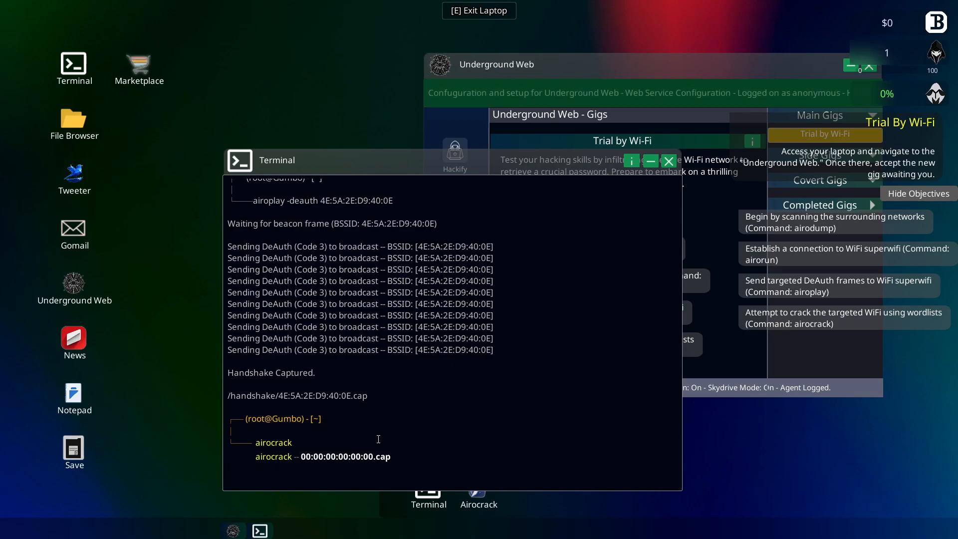
{"action": "type", "text": "airocrack"}
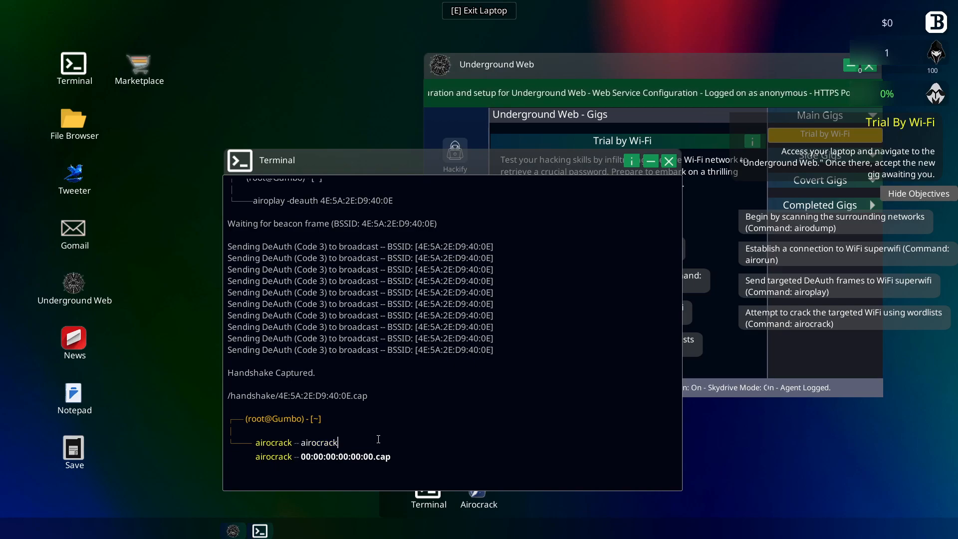
{"action": "double_click", "coordinate": [318, 442]}
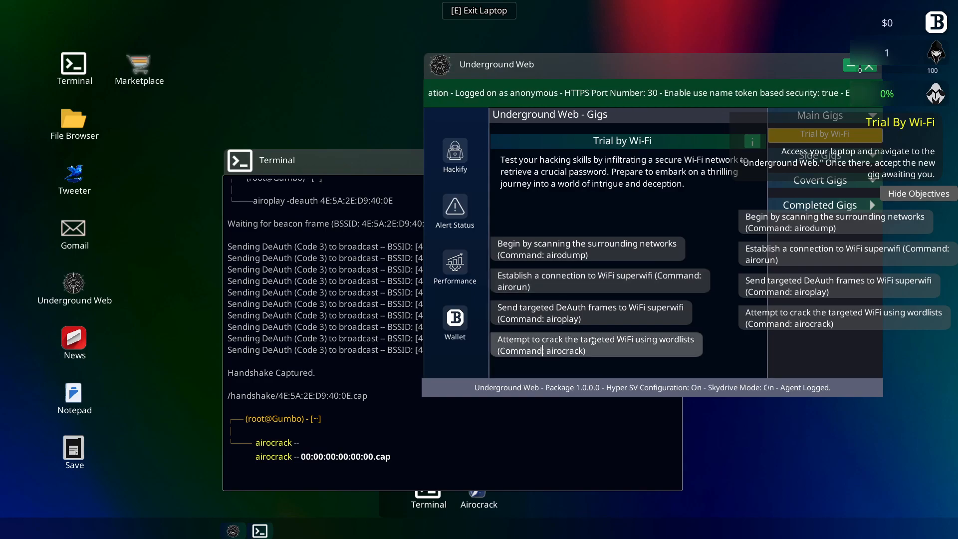
- Clear away the Underground Web window and close the Terminal window
{"action": "left_click_drag", "start_coordinate": [495, 64], "coordinate": [263, 80]}
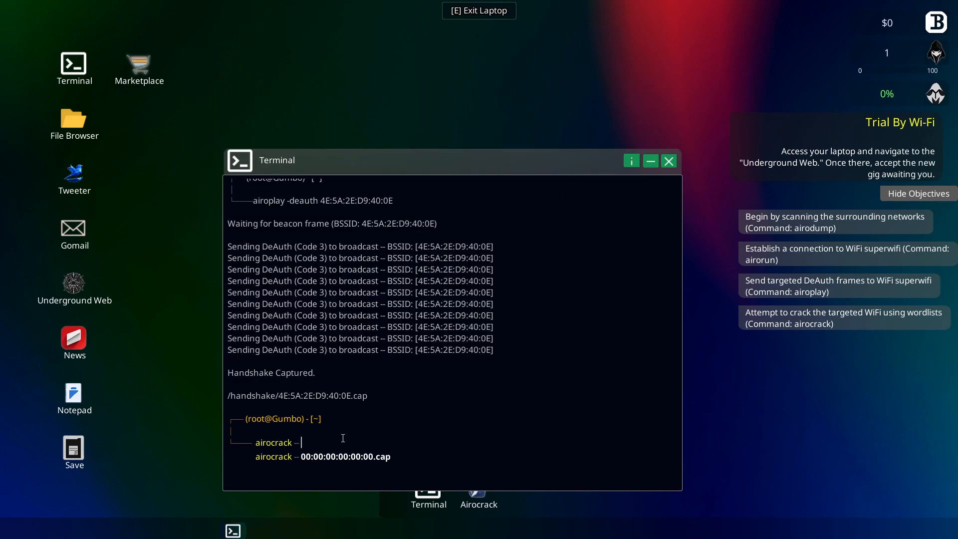
{"action": "left_click", "coordinate": [668, 161]}
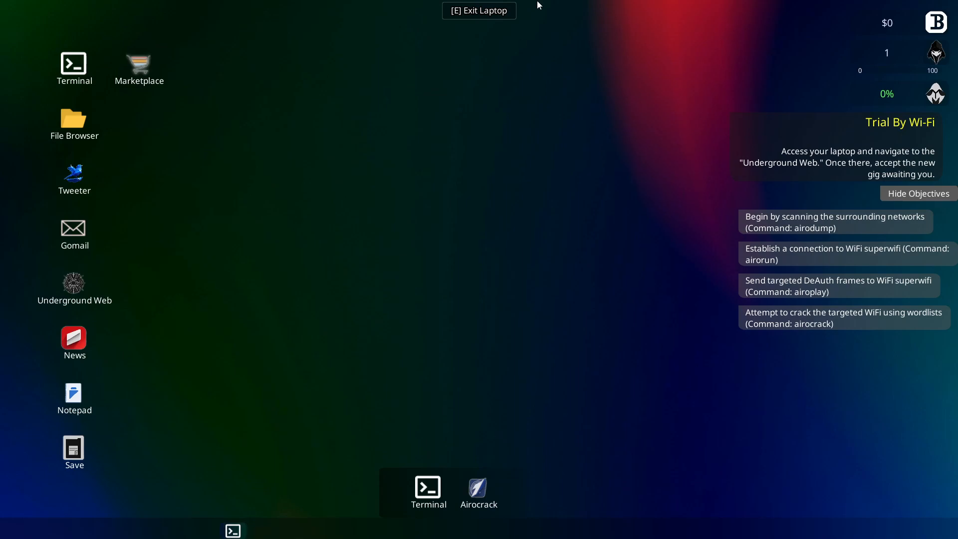
{"action": "mouse_move", "coordinate": [451, 36]}
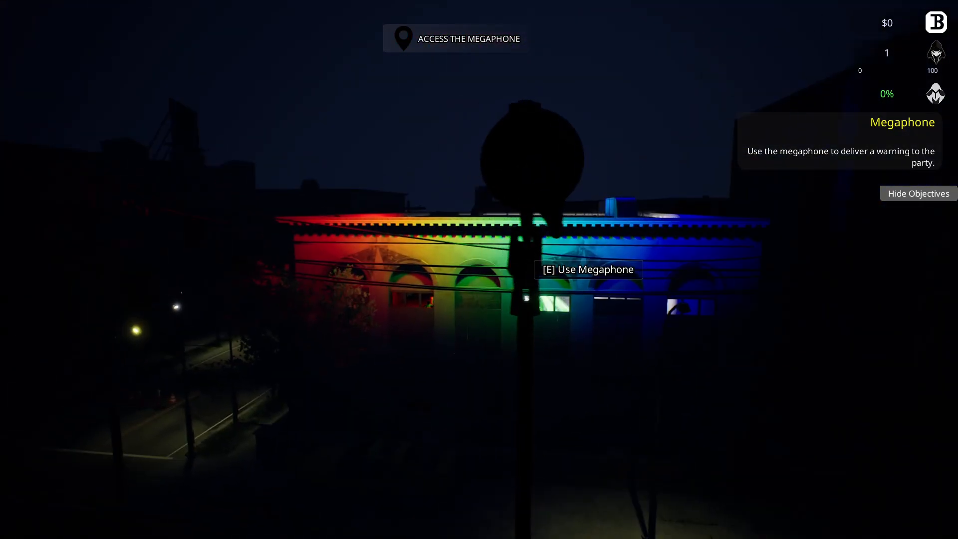
- Leave the laptop using the E key
{"action": "key", "text": "e"}
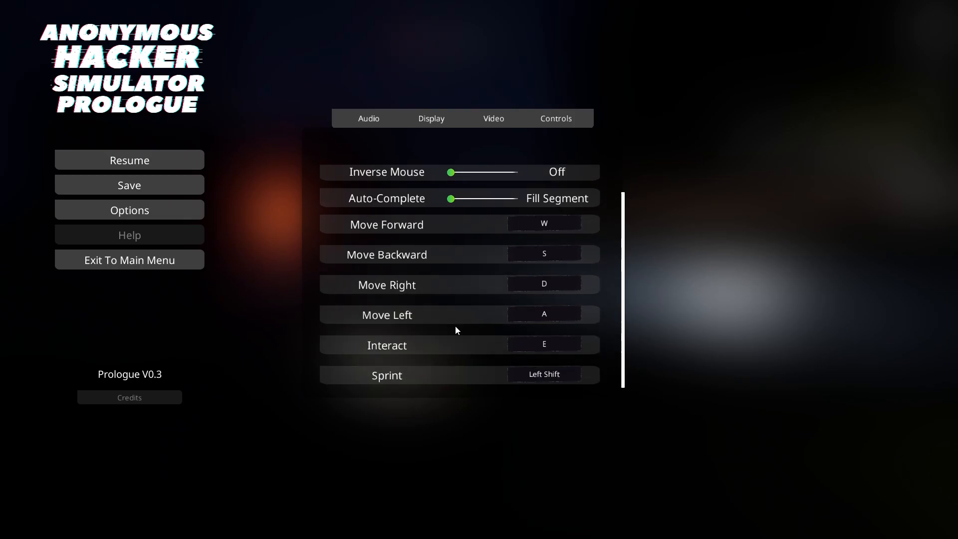
- Launch a Terminal window from the laptop desktop icon
{"action": "left_click", "coordinate": [129, 161]}
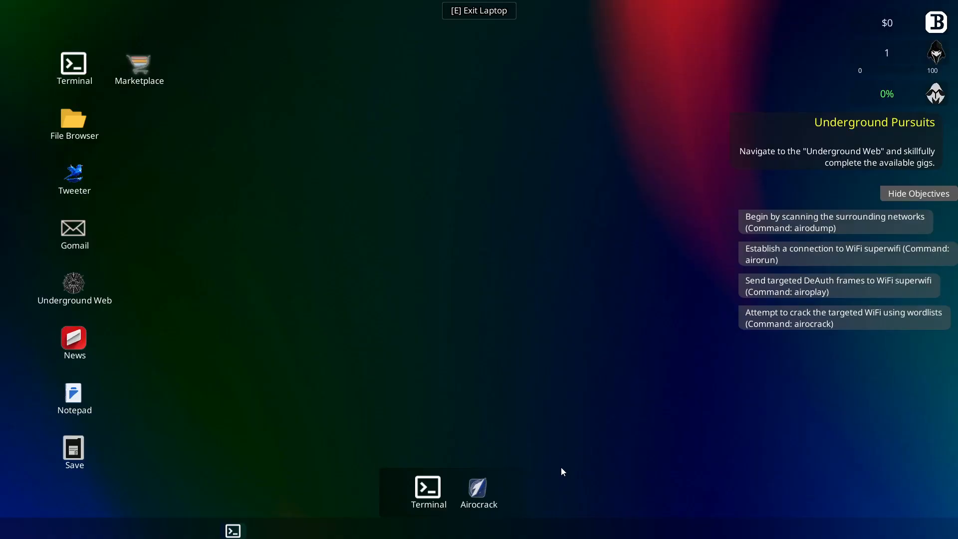
{"action": "mouse_move", "coordinate": [942, 223]}
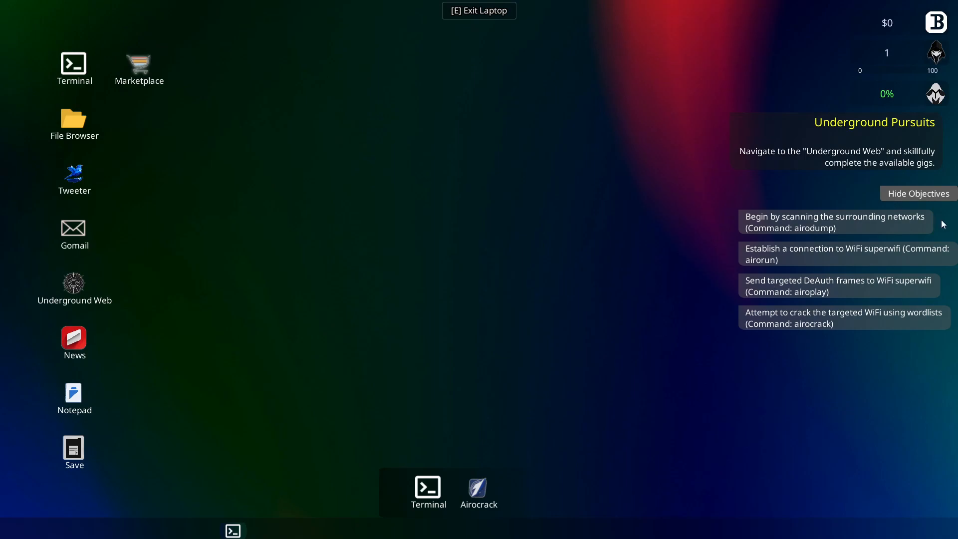
{"action": "mouse_move", "coordinate": [428, 272]}
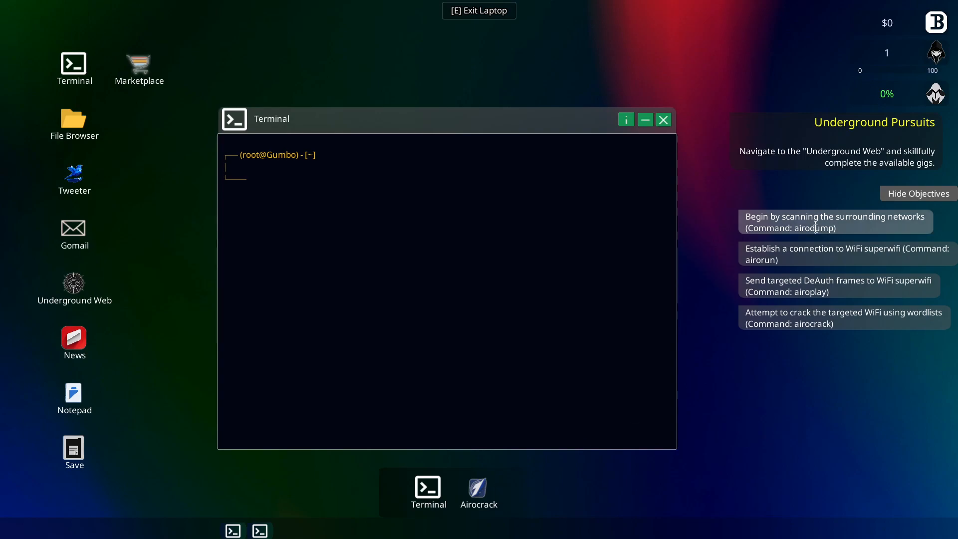
{"action": "mouse_move", "coordinate": [431, 198]}
{"action": "type", "text": "airodump"}
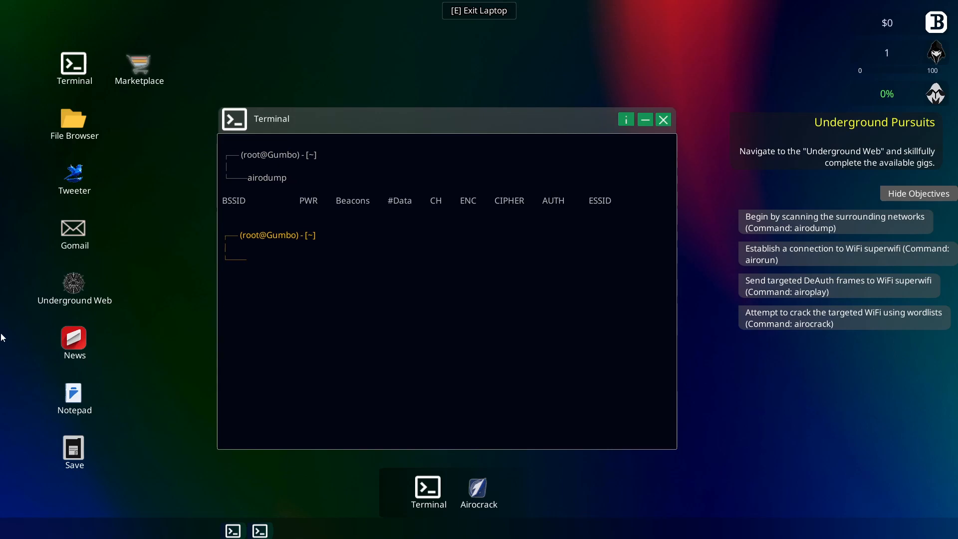
- Close the terminal after the airodump scan returns no networks
{"action": "left_click", "coordinate": [663, 119]}
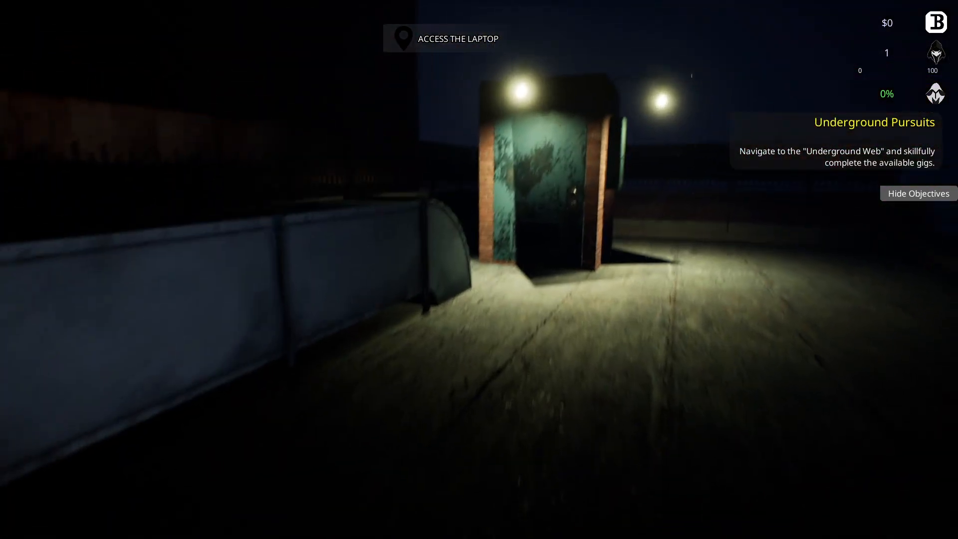
{"action": "mouse_move", "coordinate": [478, 269]}
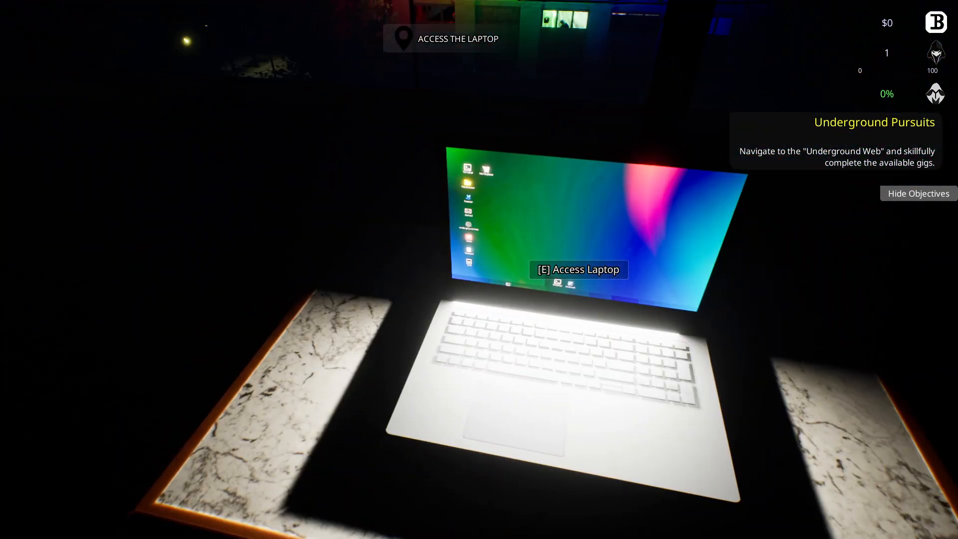
- Get back on the laptop and bring up the File Browser's hashes folder
{"action": "key", "text": "e"}
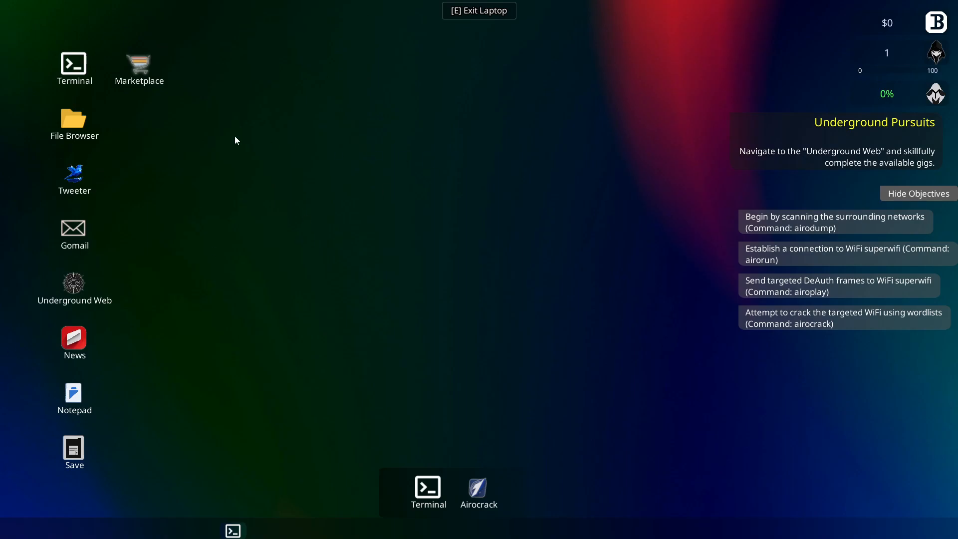
{"action": "mouse_move", "coordinate": [760, 192]}
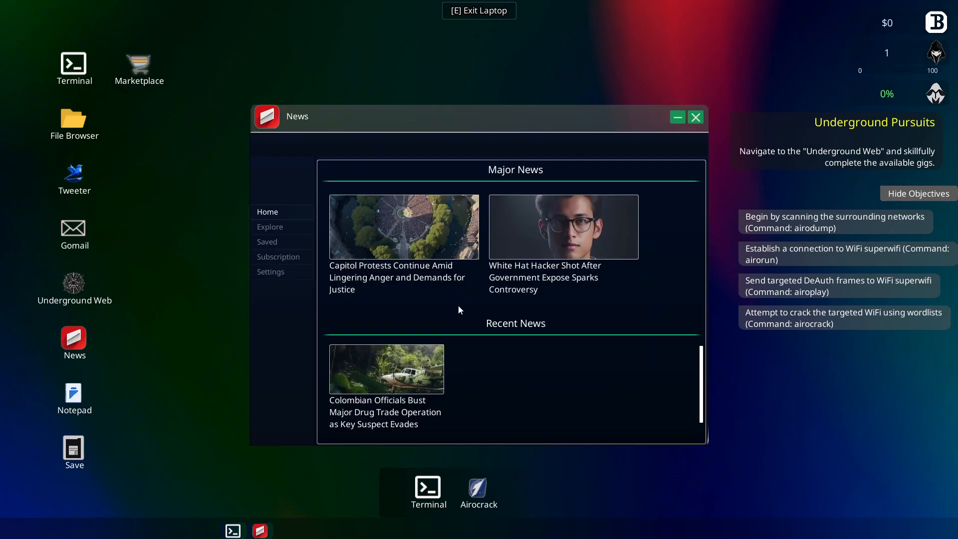
{"action": "mouse_move", "coordinate": [265, 232]}
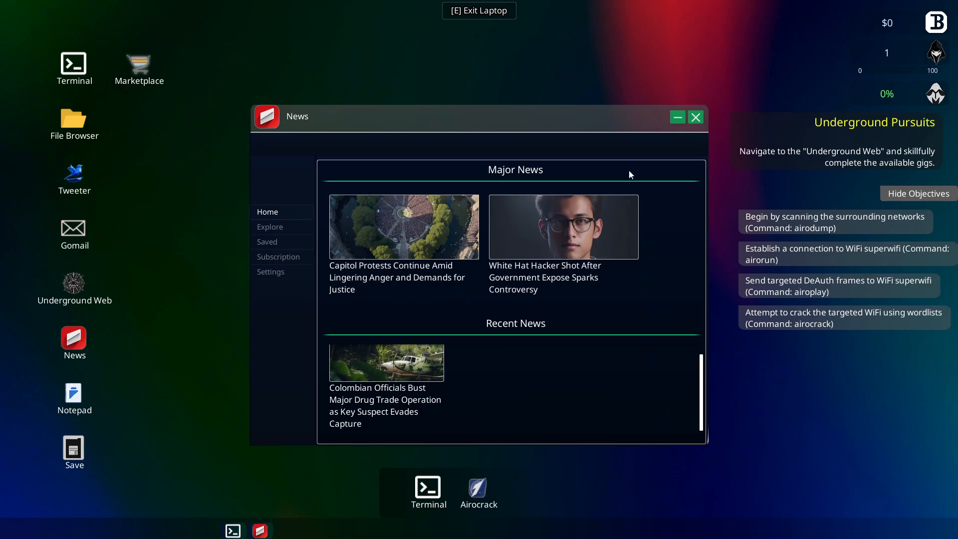
{"action": "left_click", "coordinate": [74, 119]}
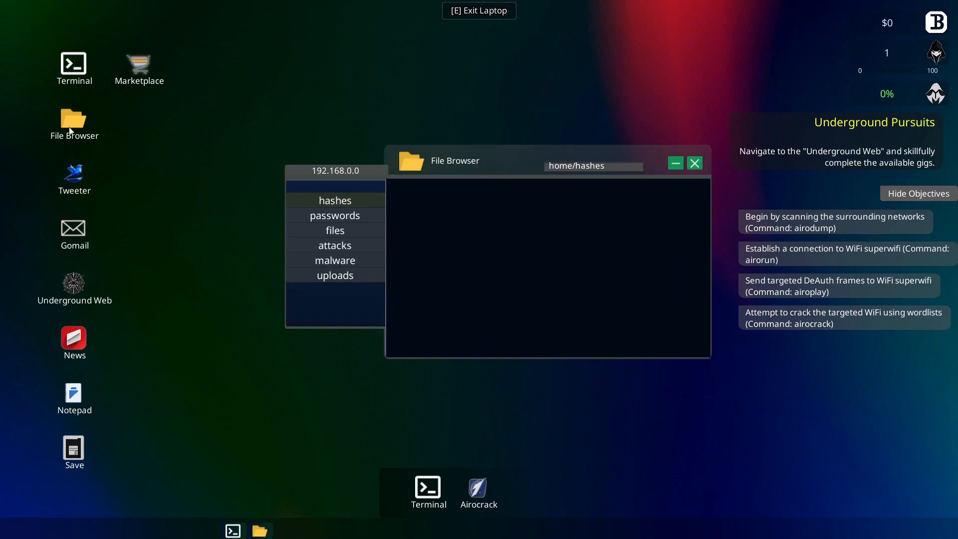
- Browse the files and malware folders, read CircuitControl.exe, and play dj_animals.mp3
{"action": "left_click", "coordinate": [334, 230]}
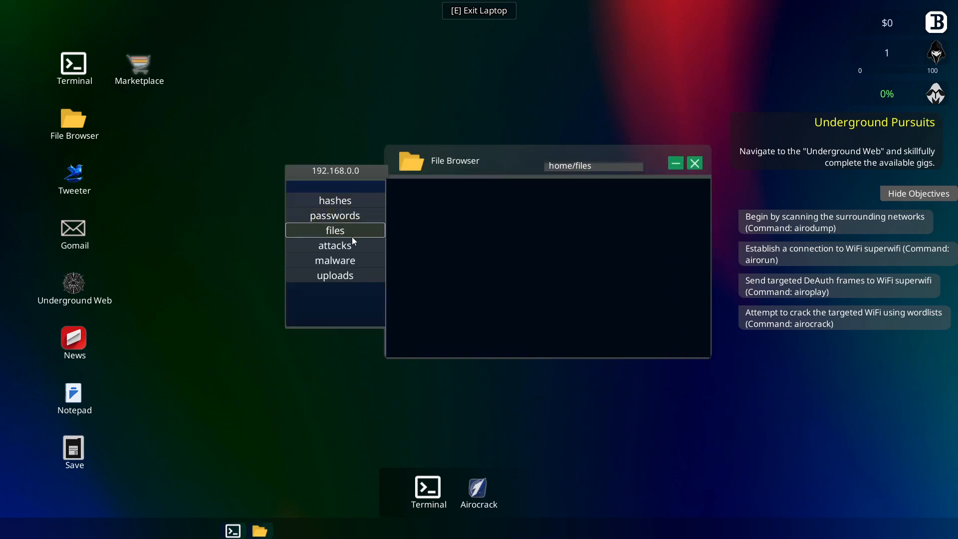
{"action": "left_click", "coordinate": [335, 259]}
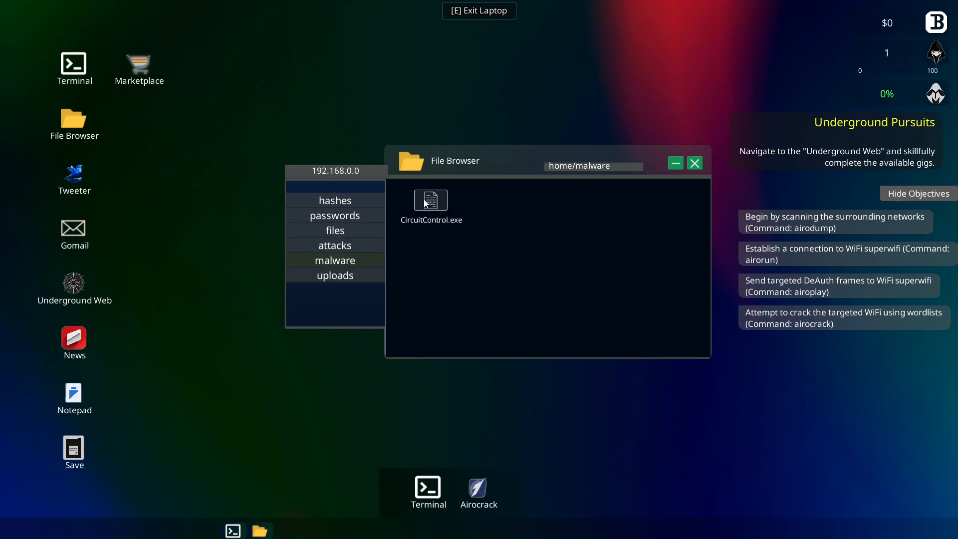
{"action": "double_click", "coordinate": [430, 201]}
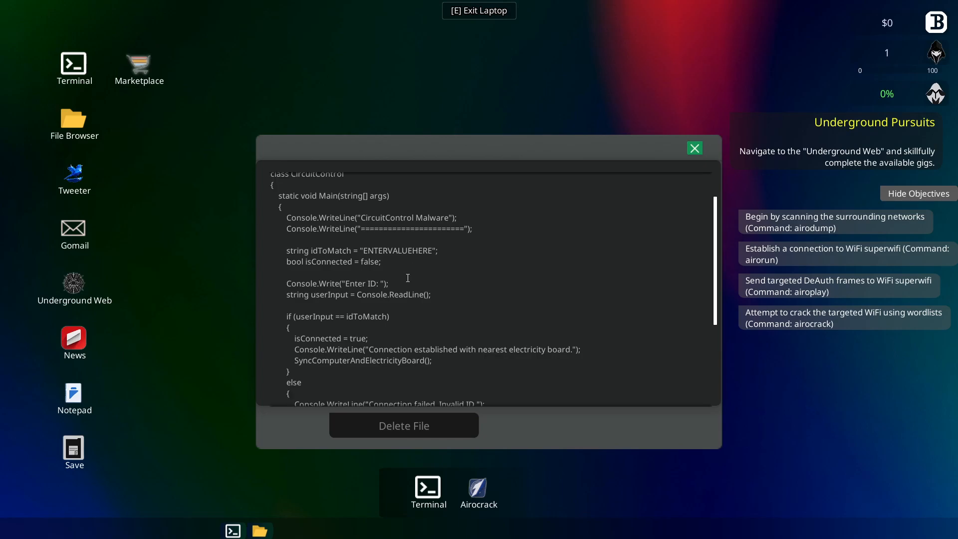
{"action": "scroll", "scroll_direction": "down", "scroll_amount": 3}
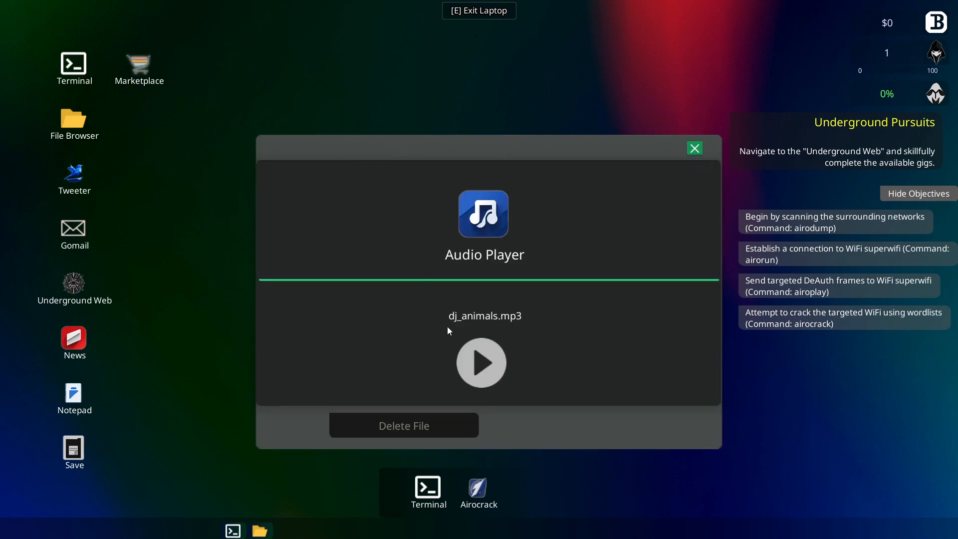
{"action": "left_click", "coordinate": [482, 362]}
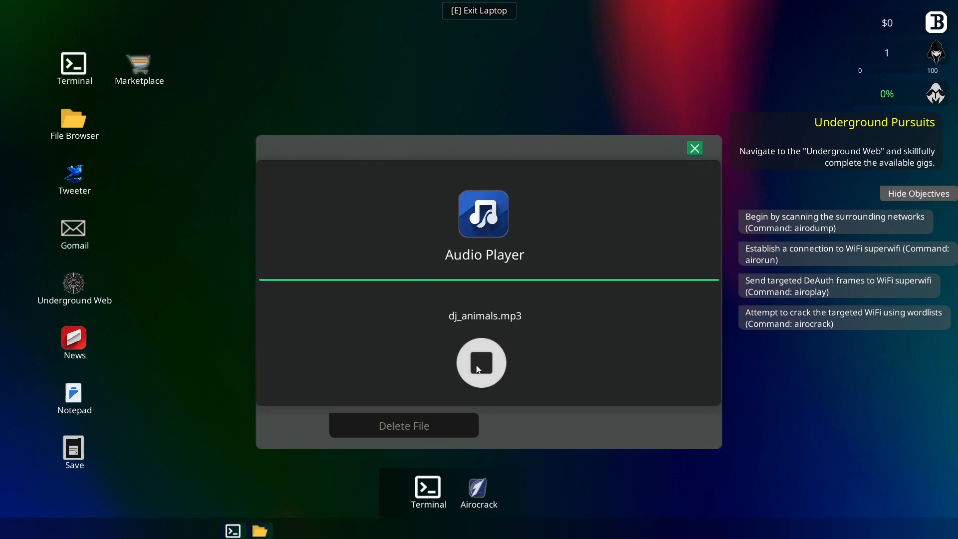
{"action": "left_click", "coordinate": [694, 148]}
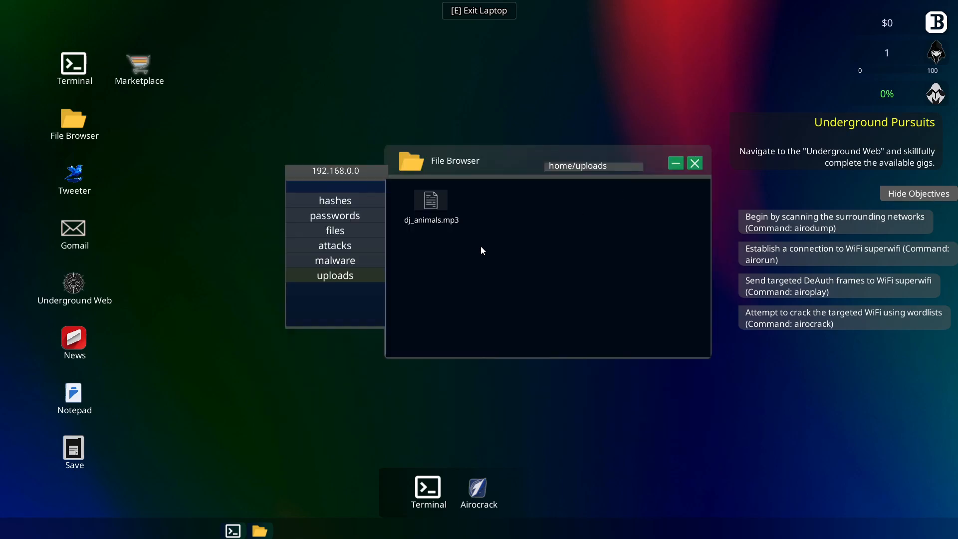
- Read Data_Manipulation.js in attacks, view the passwords folder, then close File Browser
{"action": "left_click", "coordinate": [335, 245]}
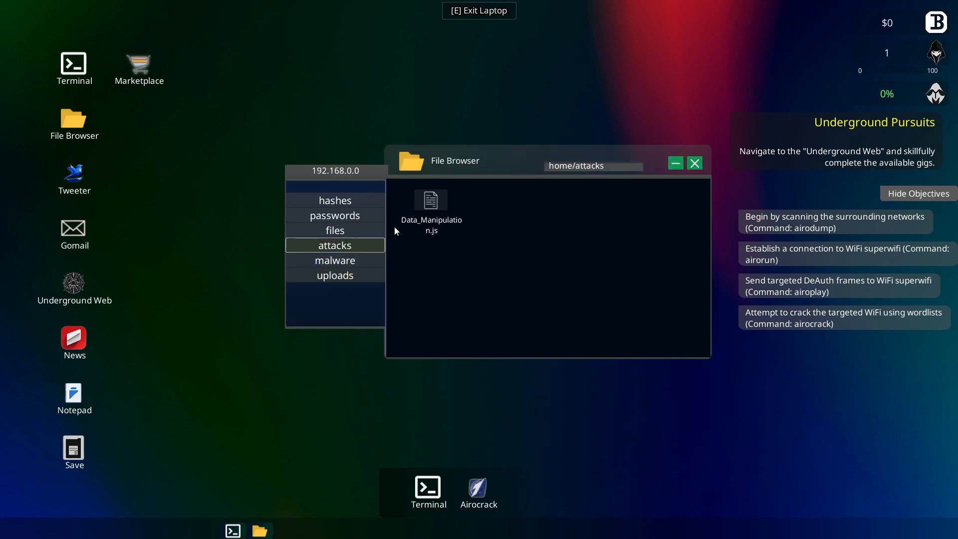
{"action": "double_click", "coordinate": [431, 207]}
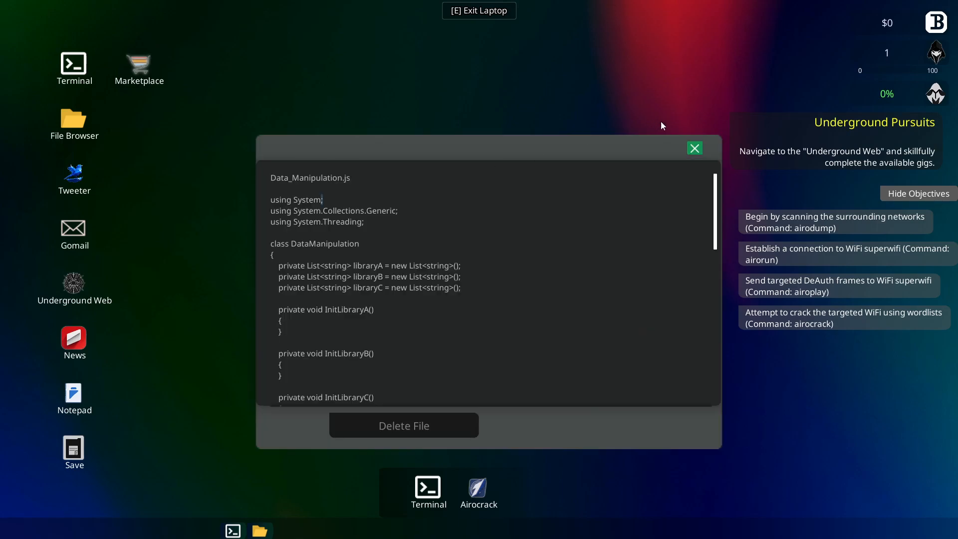
{"action": "scroll", "scroll_direction": "down", "scroll_amount": 3}
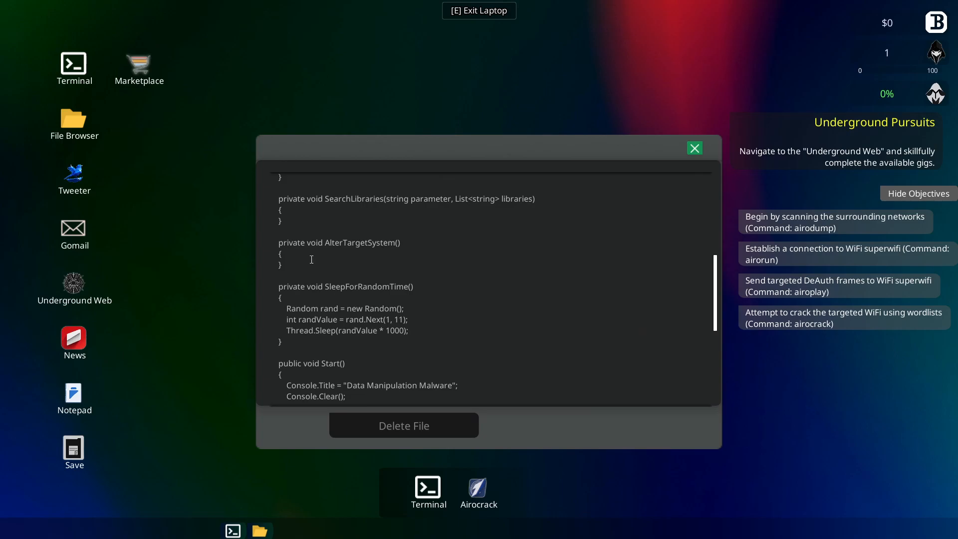
{"action": "left_click", "coordinate": [694, 147]}
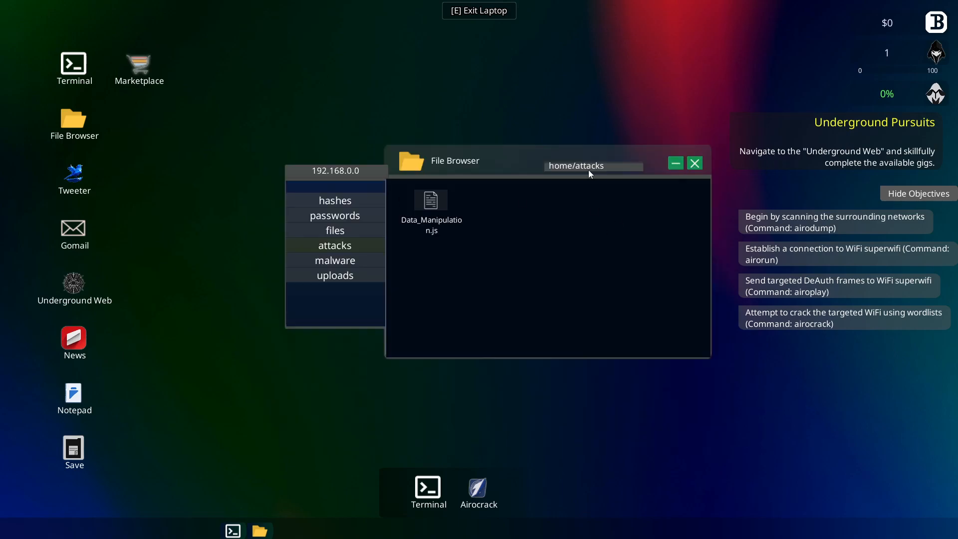
{"action": "left_click", "coordinate": [335, 215]}
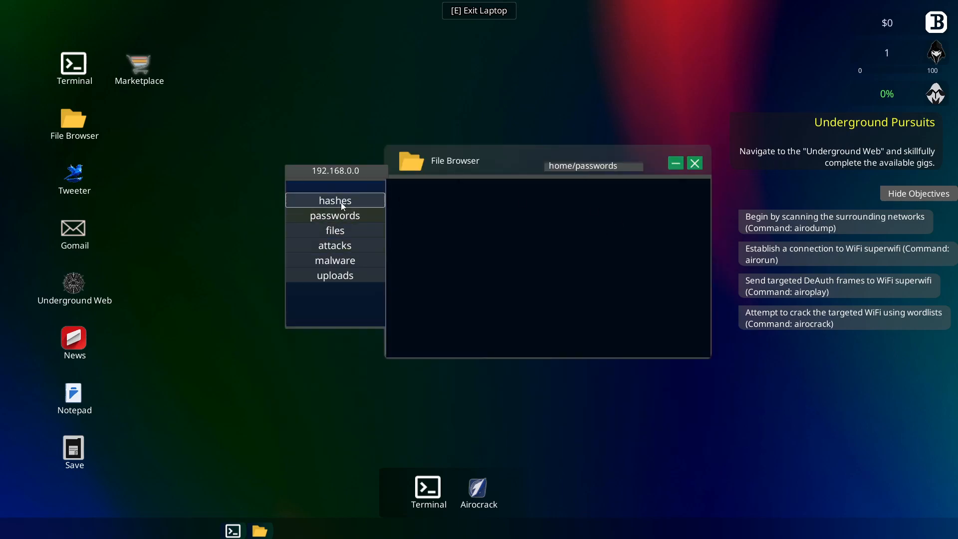
{"action": "left_click", "coordinate": [694, 163]}
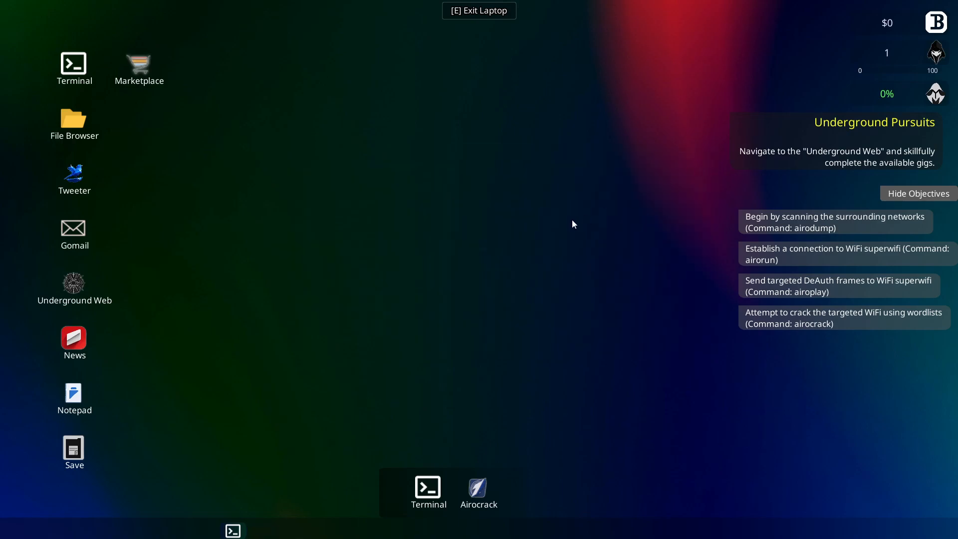
{"action": "mouse_move", "coordinate": [359, 423]}
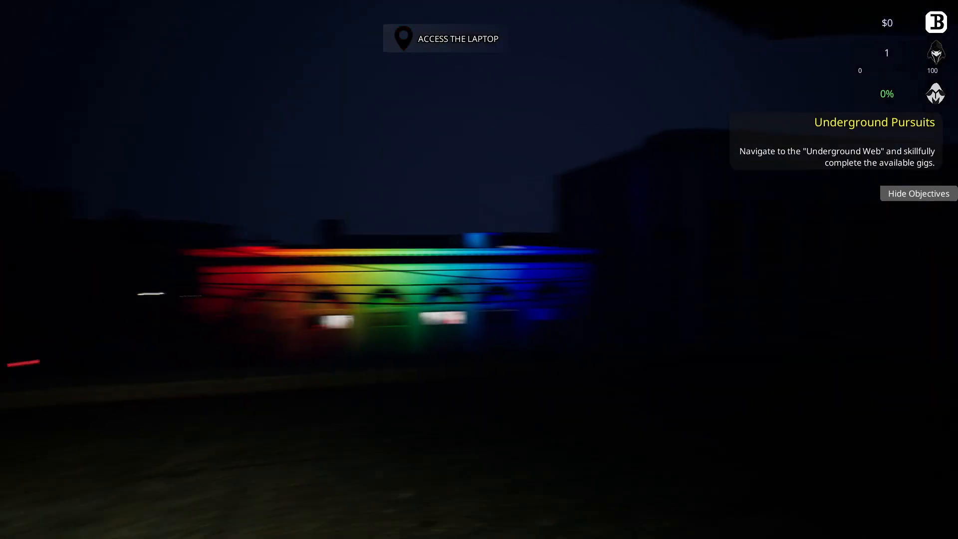
- Pause the game with Esc, then resume walking the rooftop
{"action": "key", "text": "Escape"}
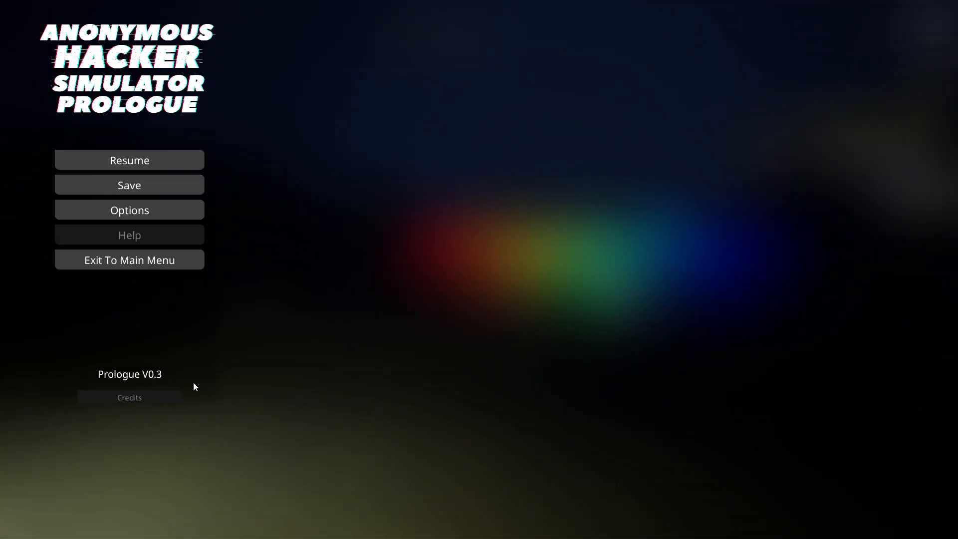
{"action": "left_click", "coordinate": [129, 160]}
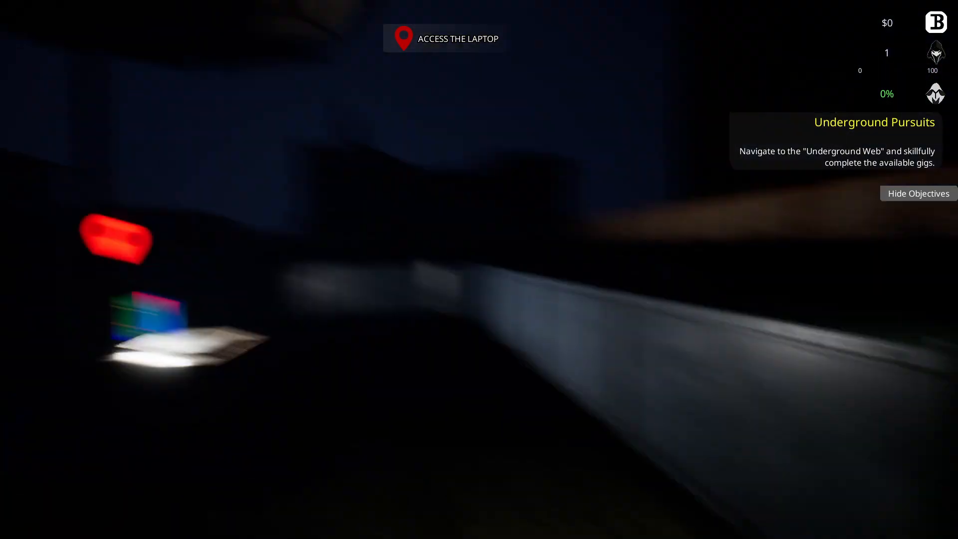